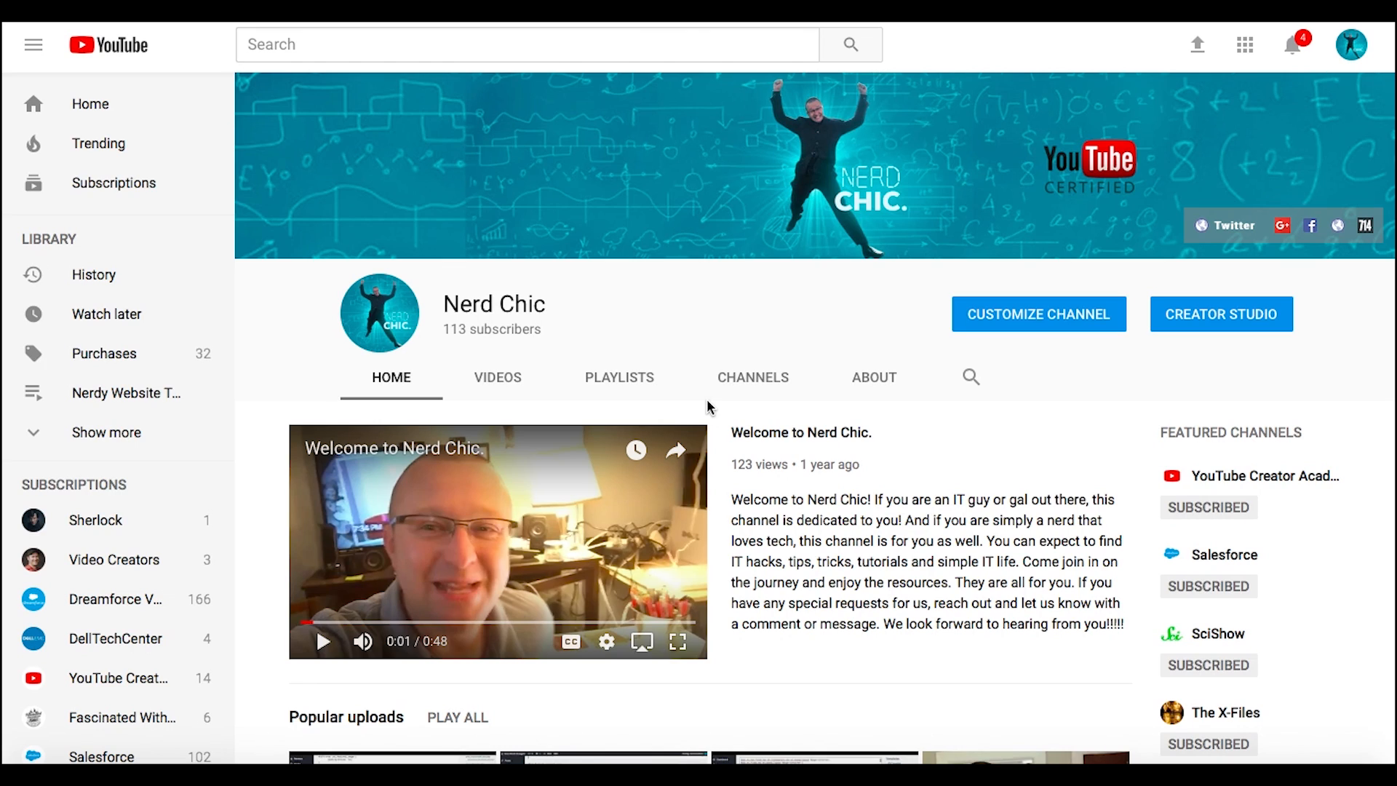
{"action": "mouse_move", "coordinate": [1387, 142]}
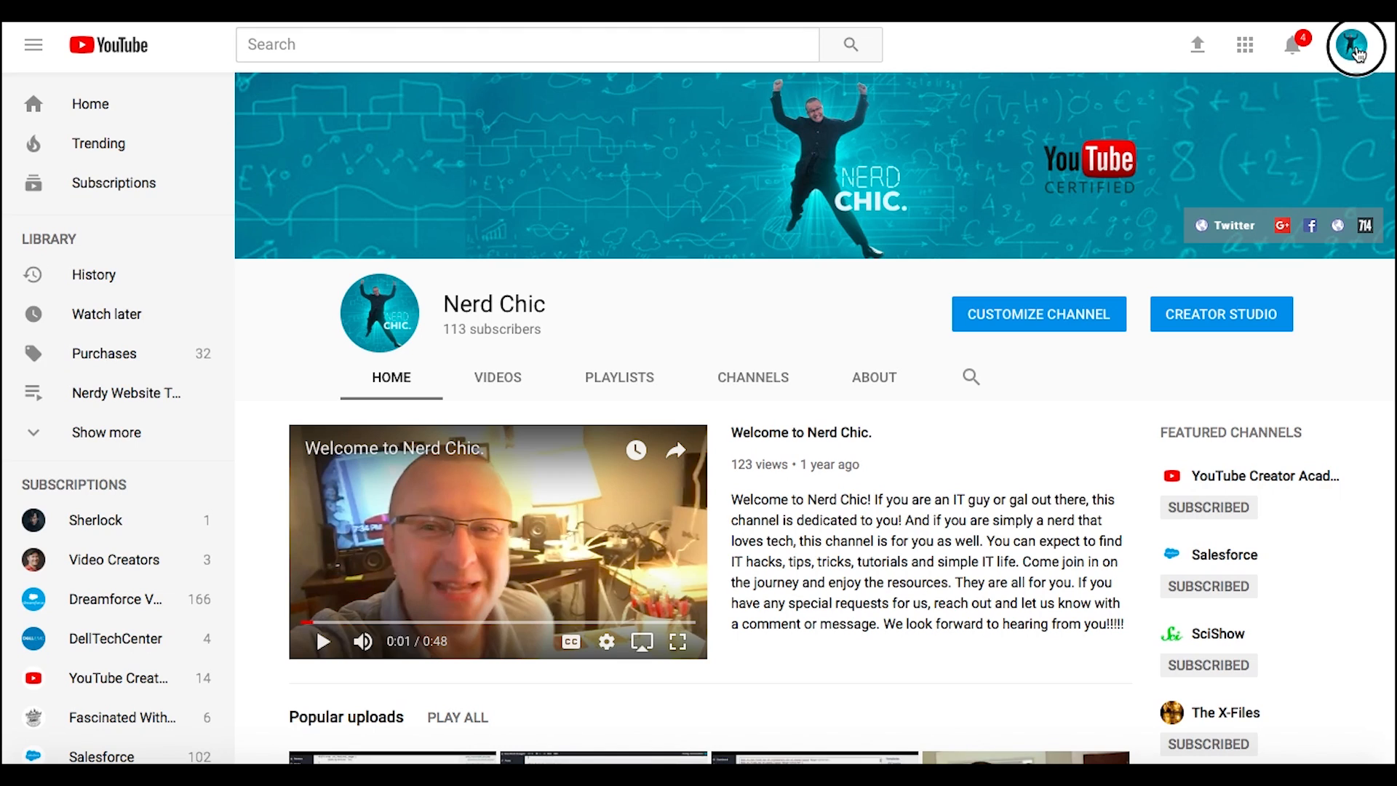
- Enter Creator Studio from the Nerd Chic account menu
{"action": "left_click", "coordinate": [1355, 46]}
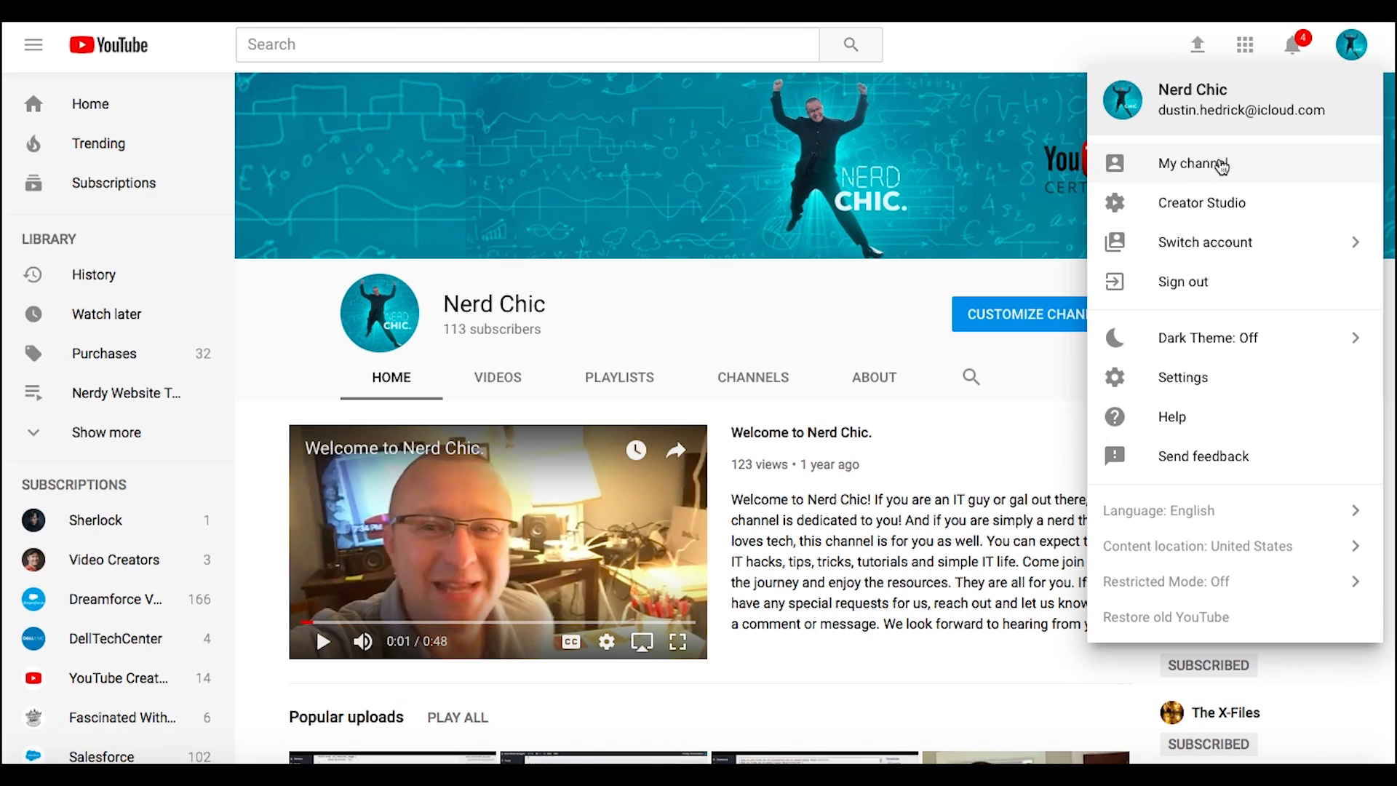
{"action": "mouse_move", "coordinate": [1235, 202]}
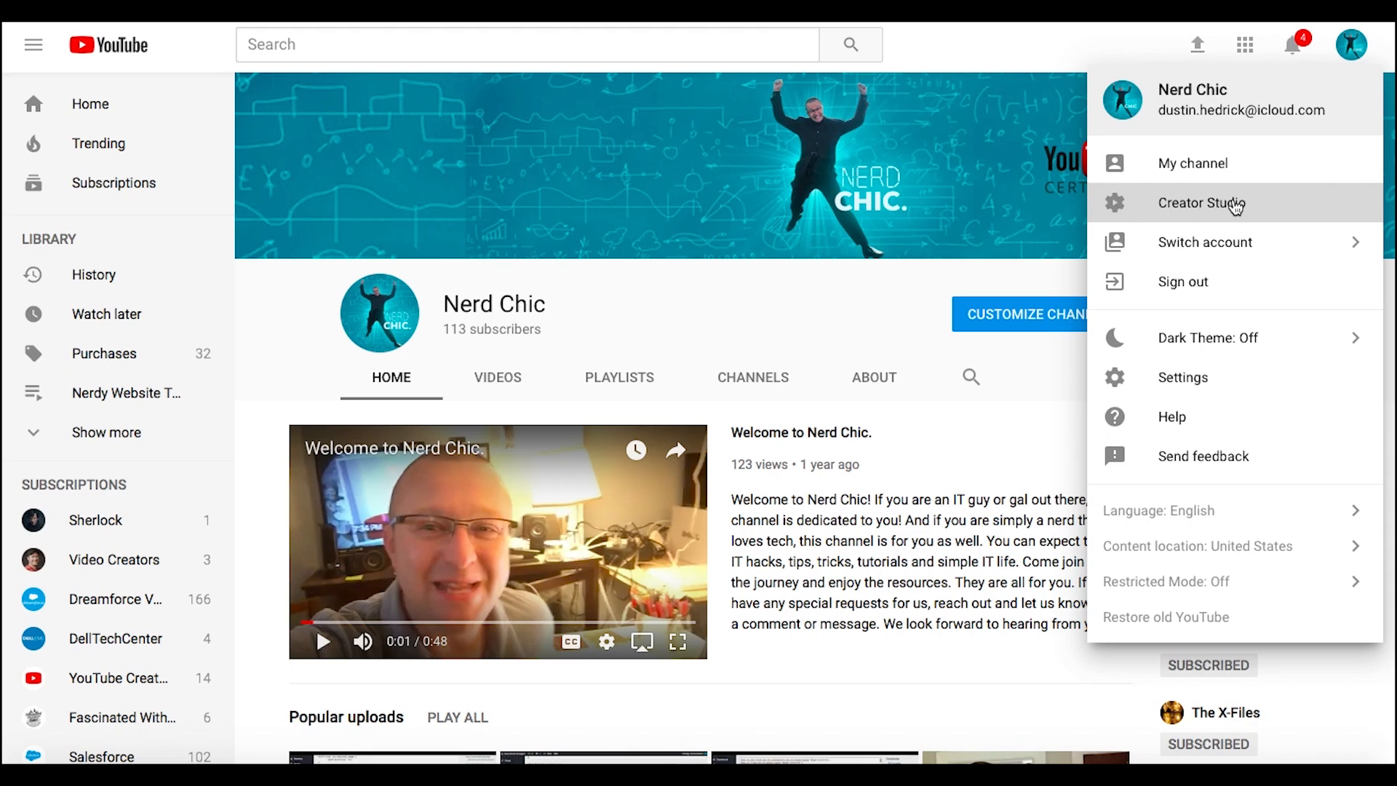
{"action": "left_click", "coordinate": [1201, 204]}
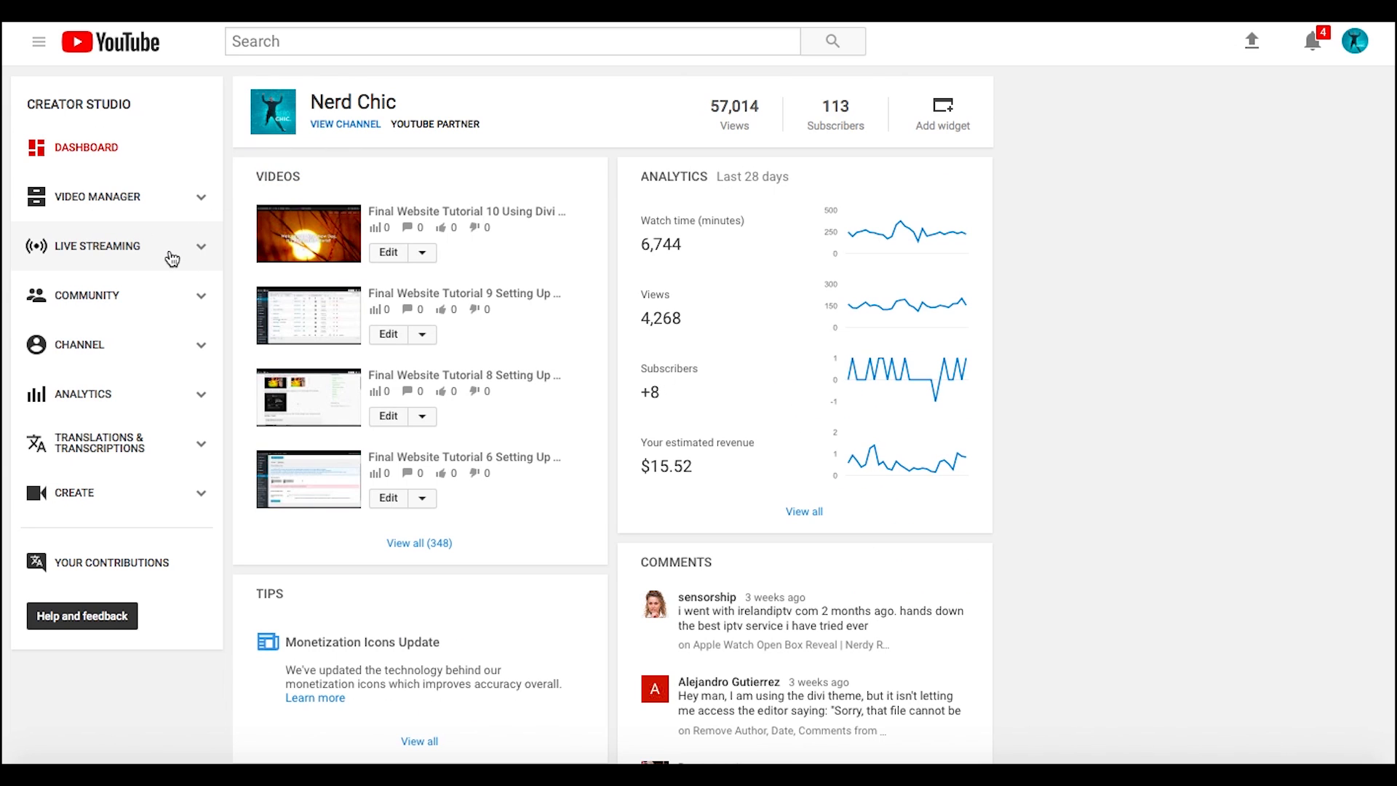
{"action": "mouse_move", "coordinate": [179, 256]}
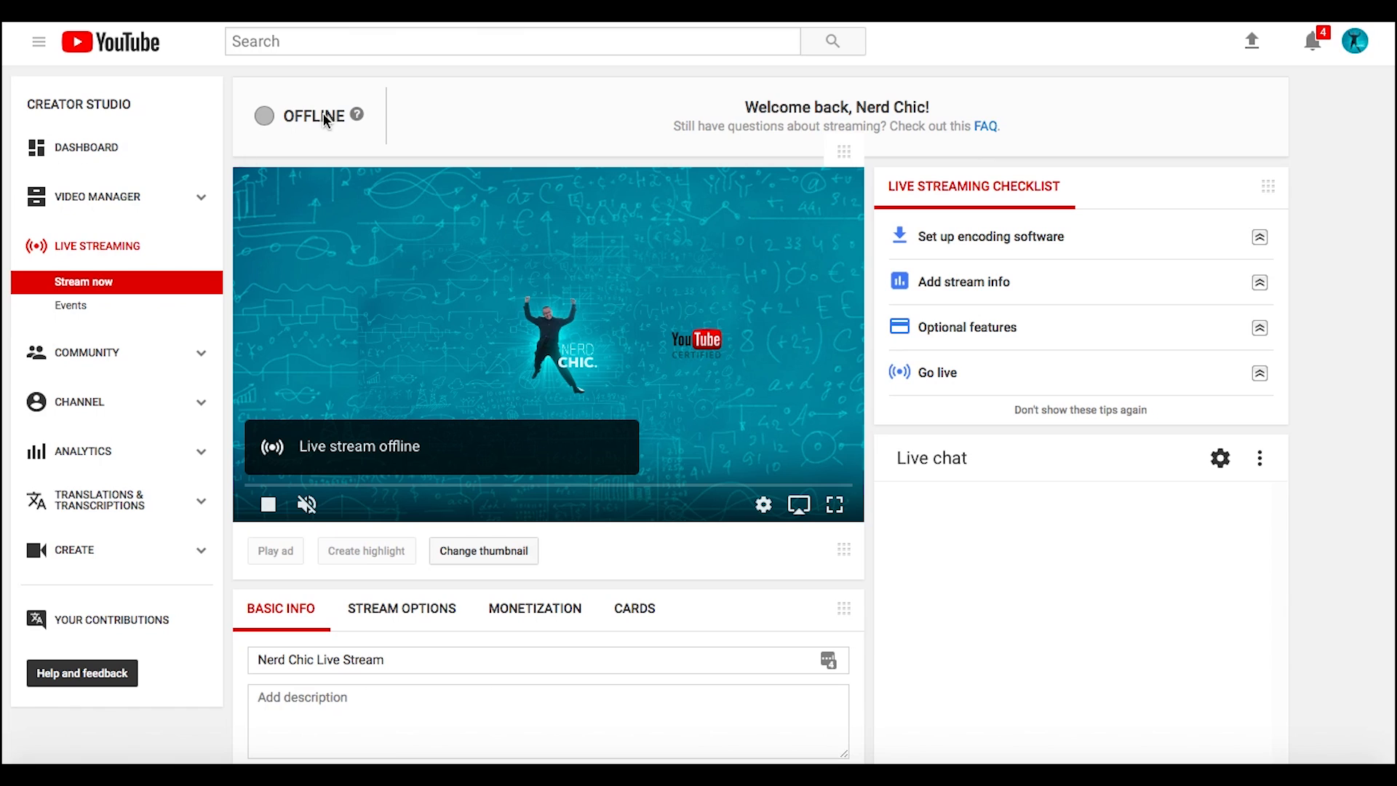
{"action": "mouse_move", "coordinate": [618, 152]}
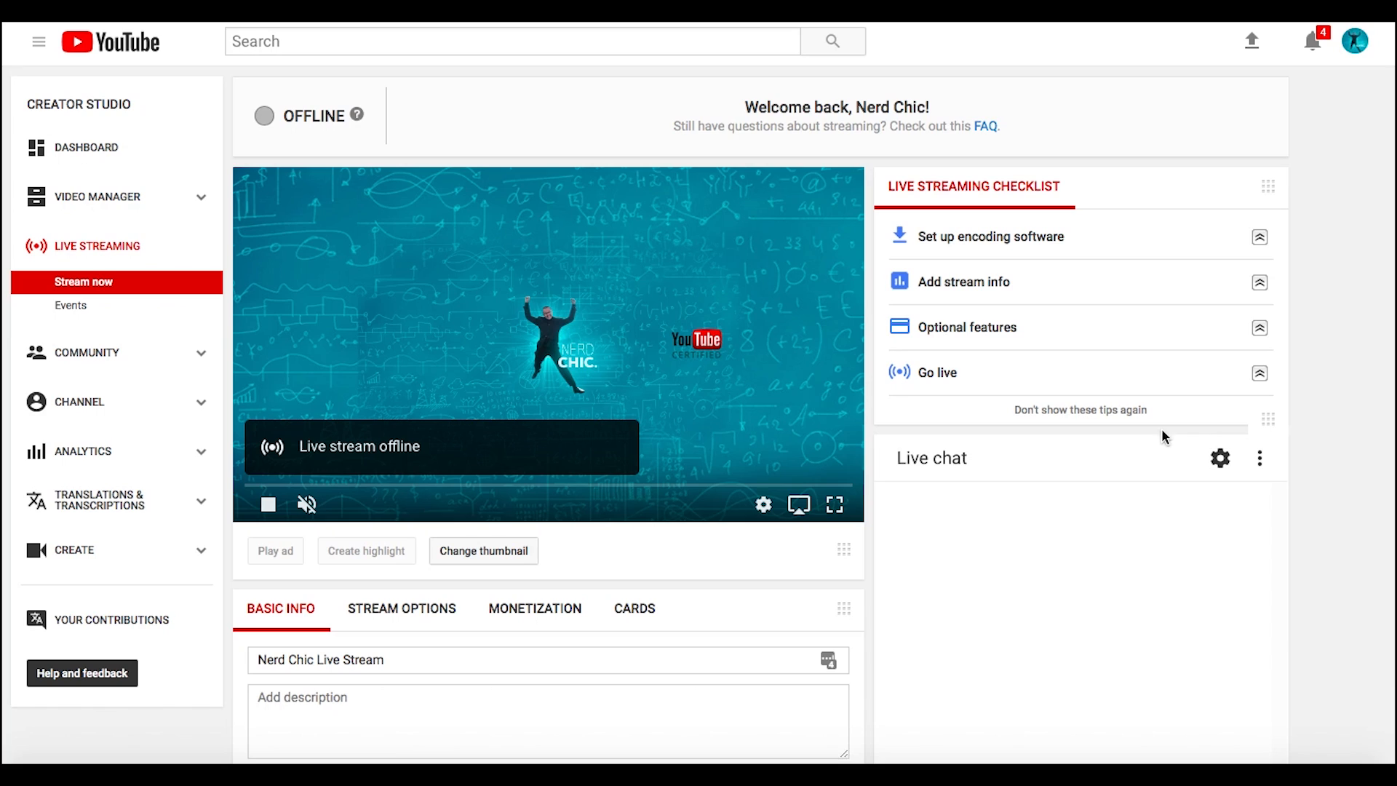
{"action": "mouse_move", "coordinate": [1321, 399]}
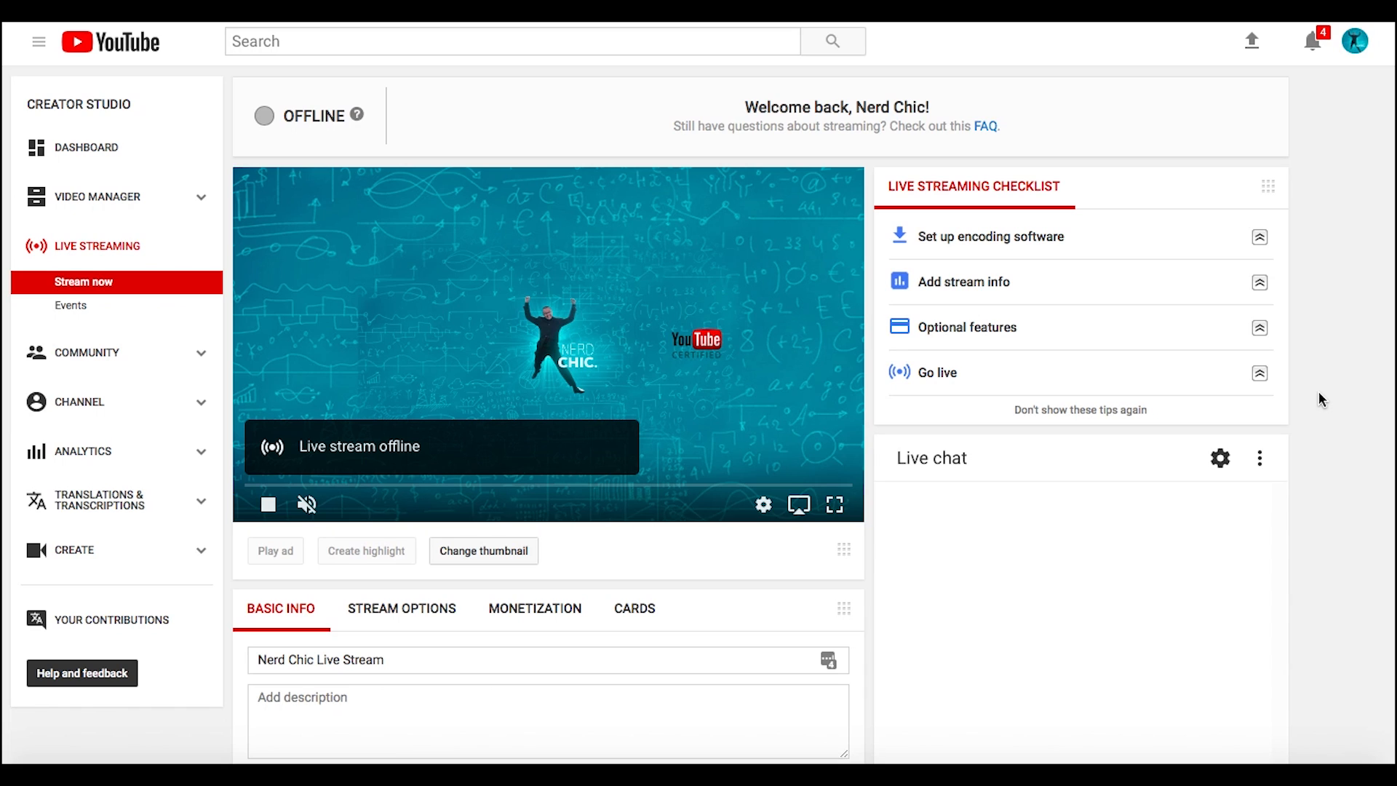
{"action": "mouse_move", "coordinate": [1357, 144]}
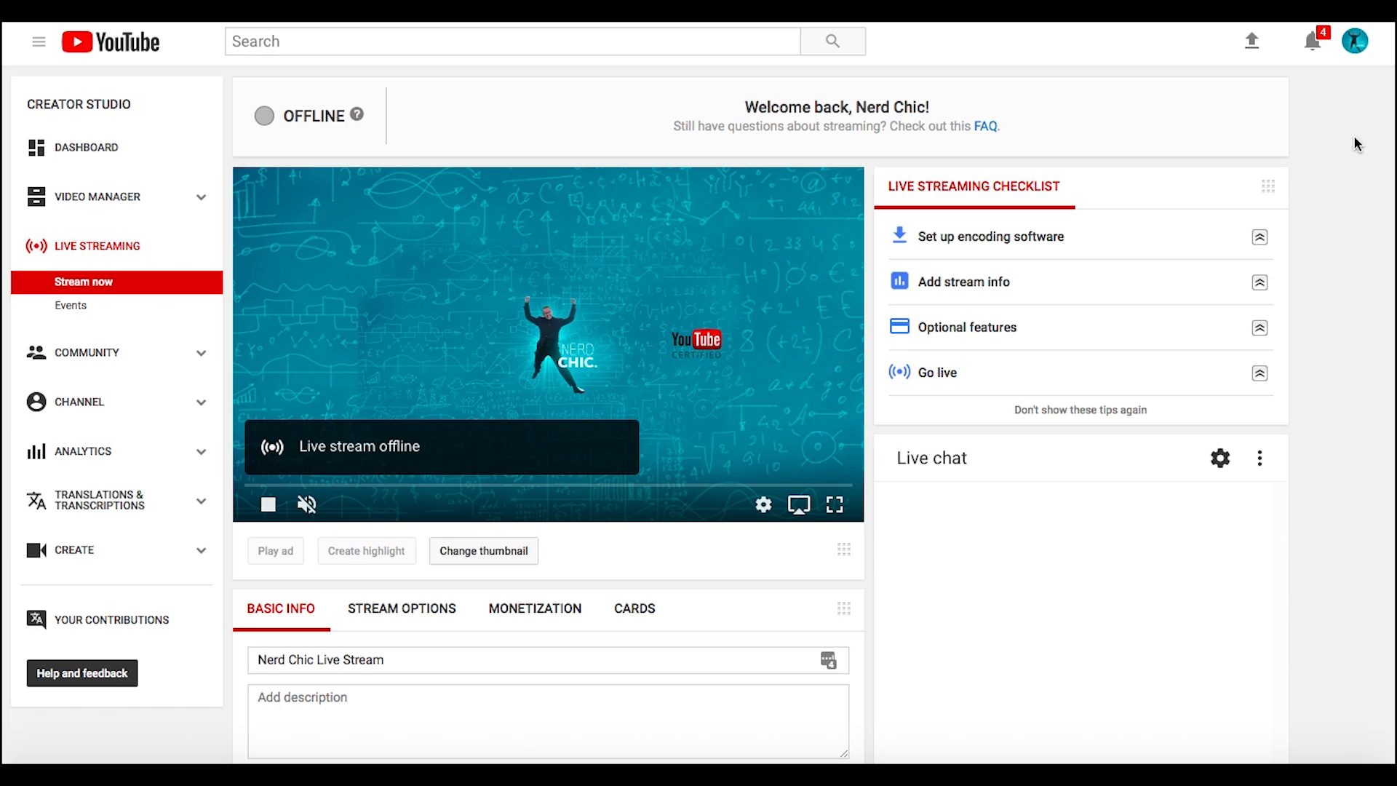
- Peek at the account's channel list and dismiss it again
{"action": "left_click", "coordinate": [1355, 41]}
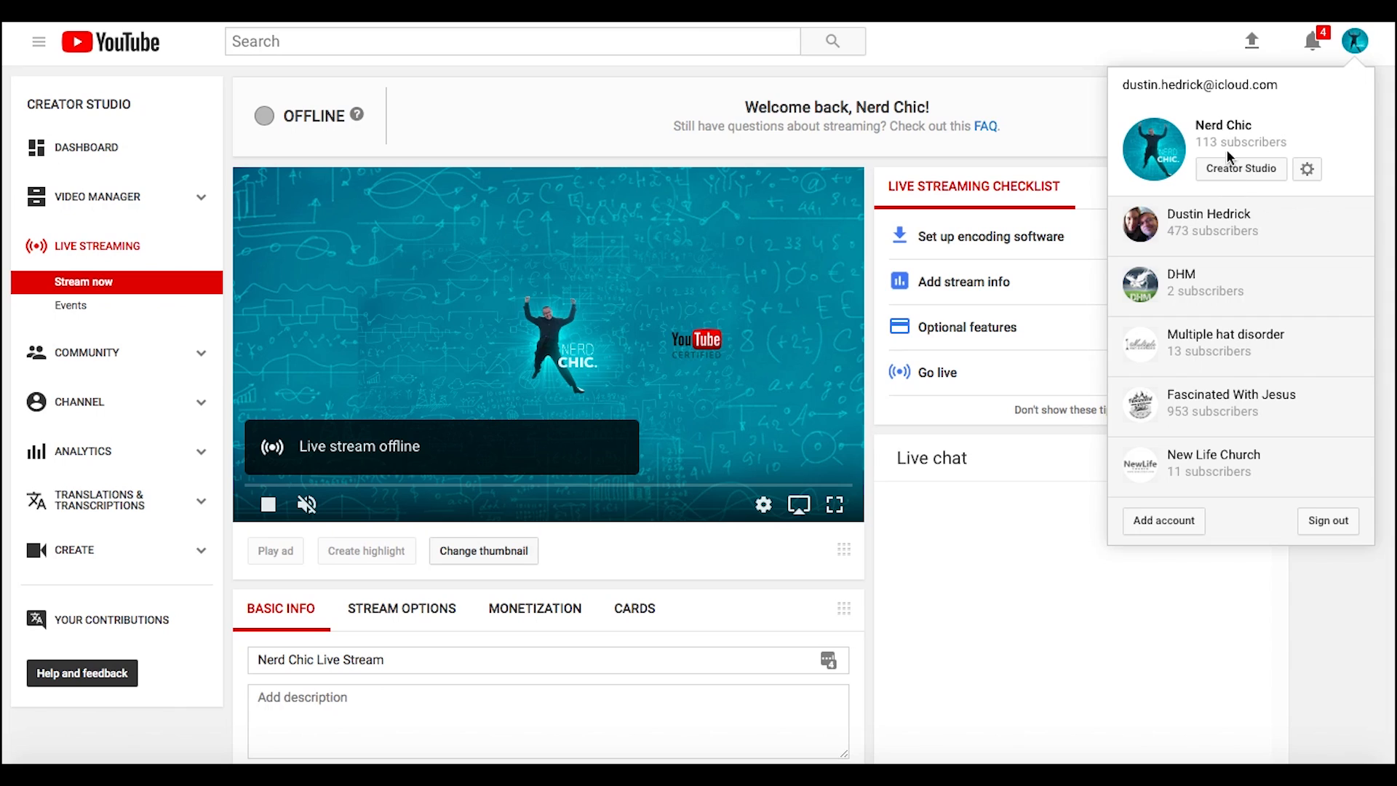
{"action": "left_click", "coordinate": [1355, 42]}
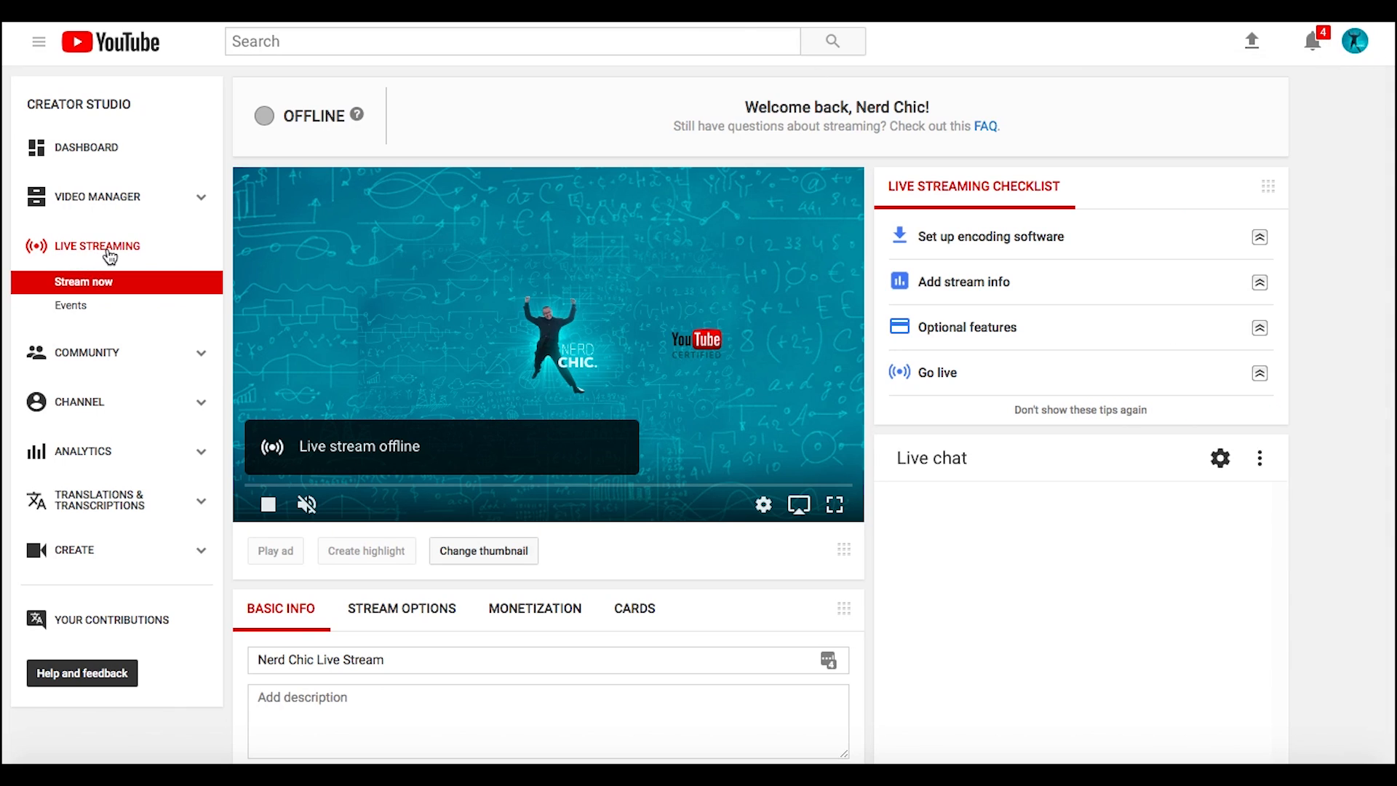
{"action": "mouse_move", "coordinate": [1012, 419]}
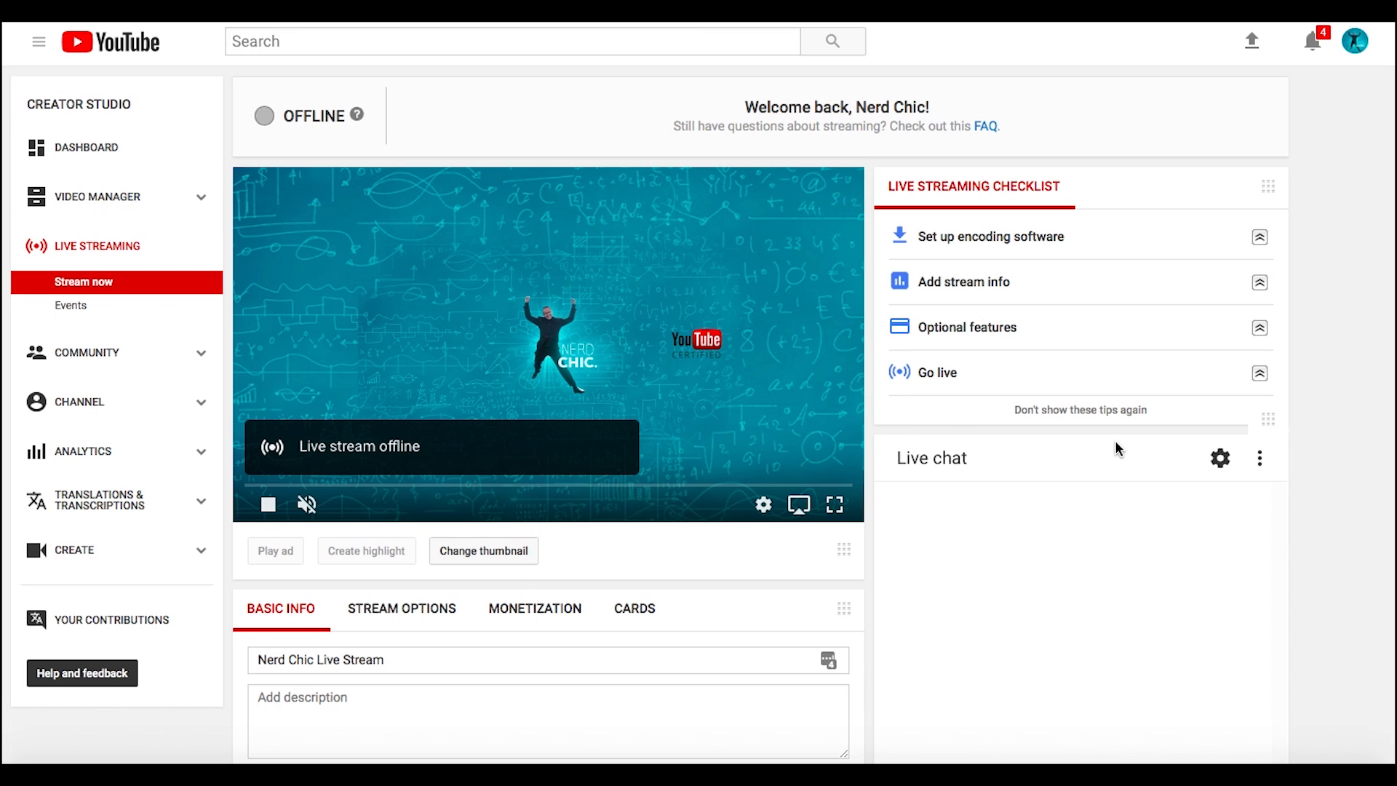
{"action": "mouse_move", "coordinate": [1327, 588]}
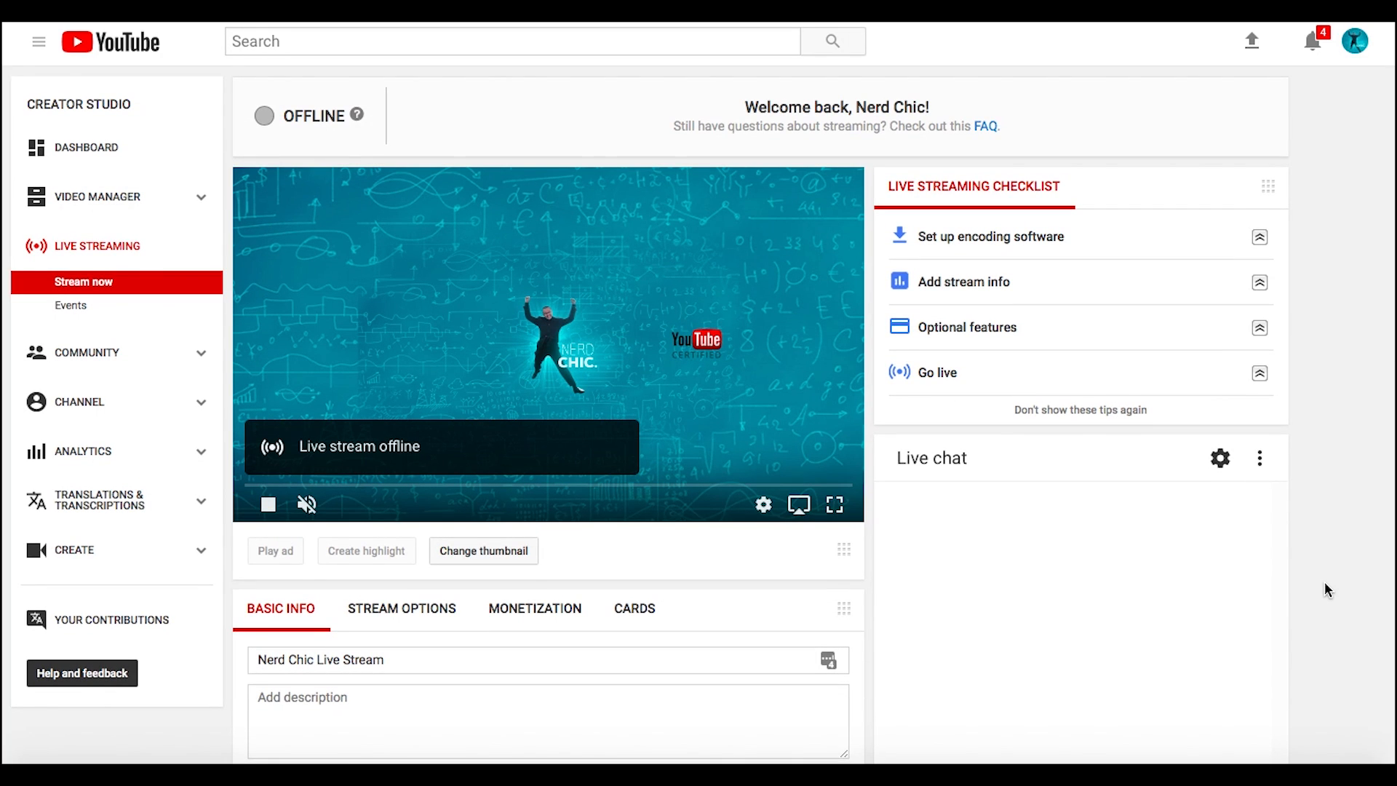
- Scroll the Stream now page down to the Encoder Setup and Share sections
{"action": "scroll", "scroll_direction": "down", "scroll_amount": 3}
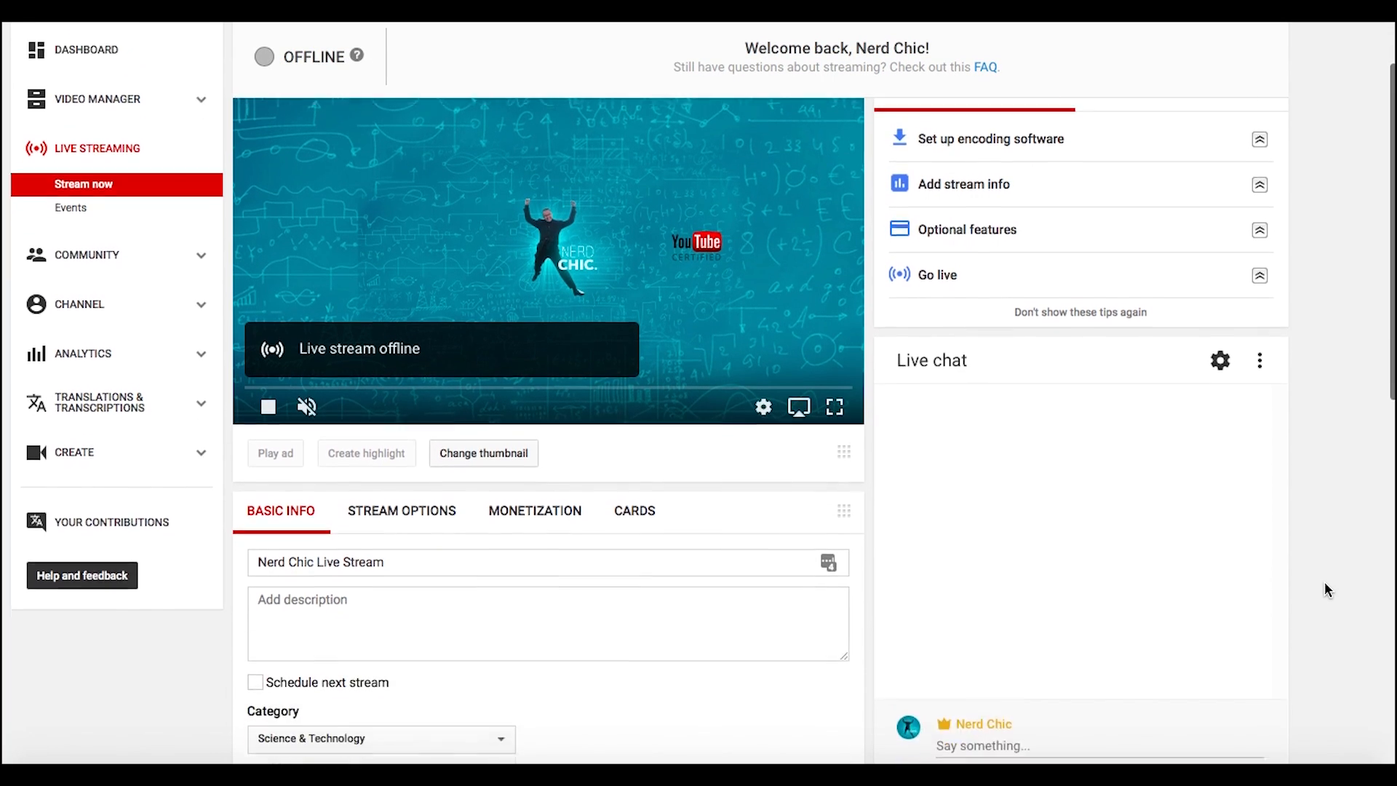
{"action": "scroll", "scroll_direction": "down", "scroll_amount": 3}
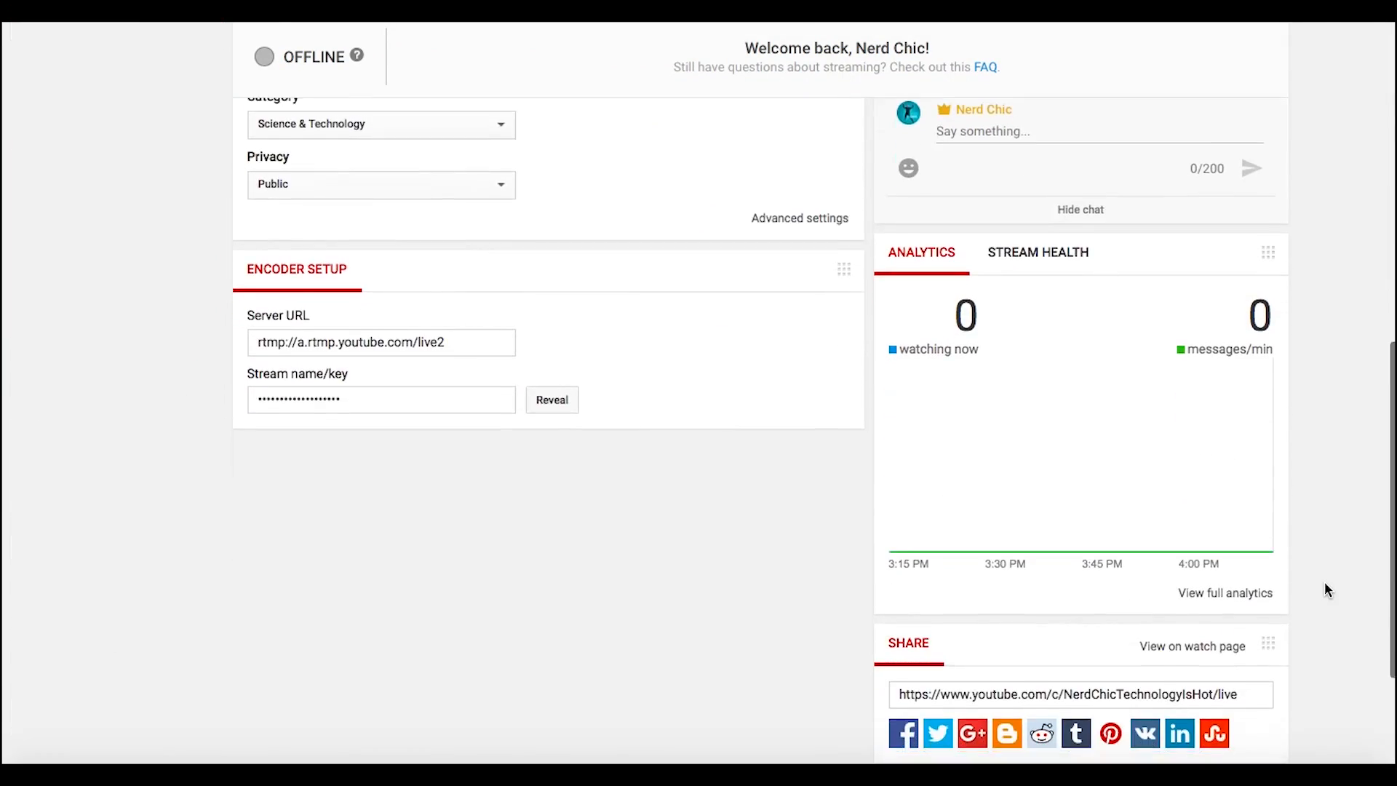
{"action": "scroll", "scroll_direction": "down", "scroll_amount": 3}
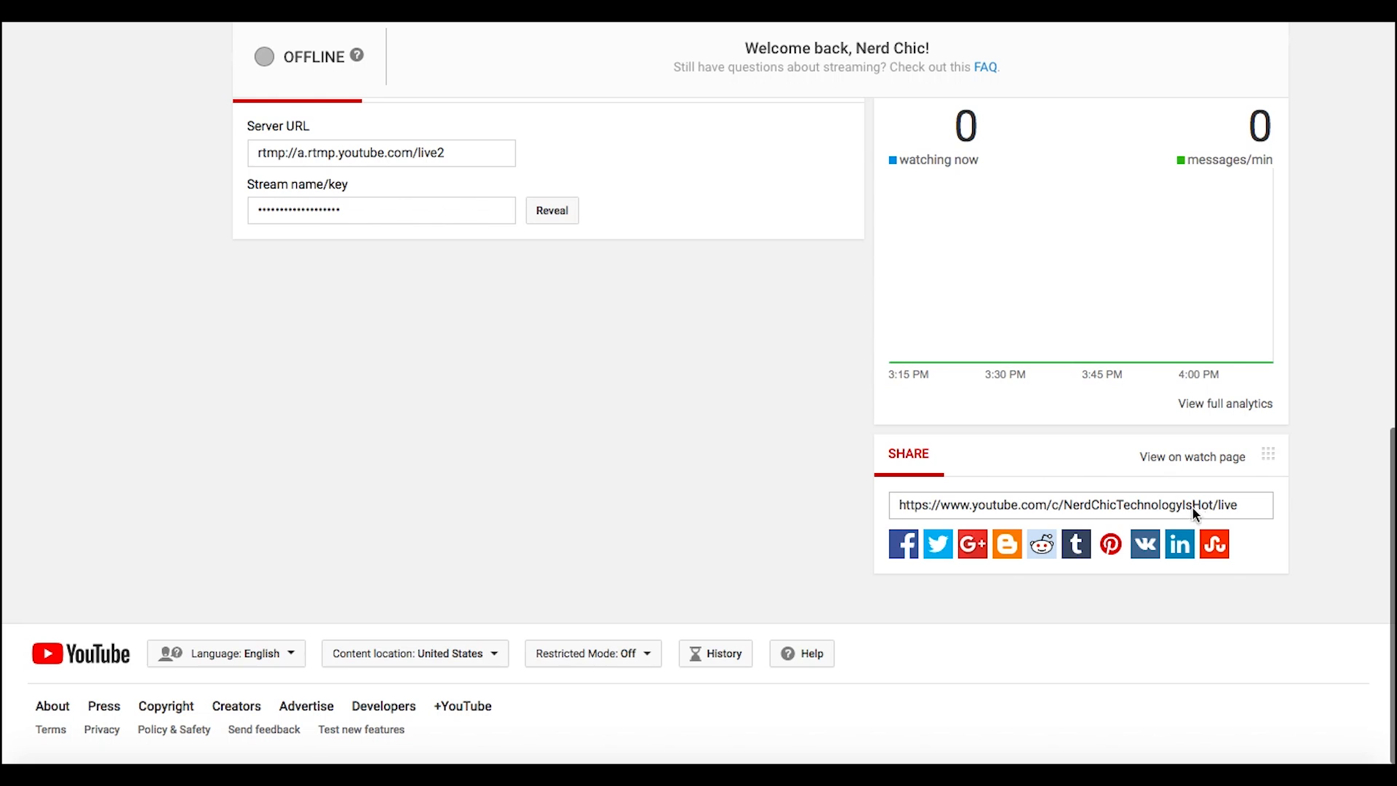
{"action": "mouse_move", "coordinate": [1218, 515]}
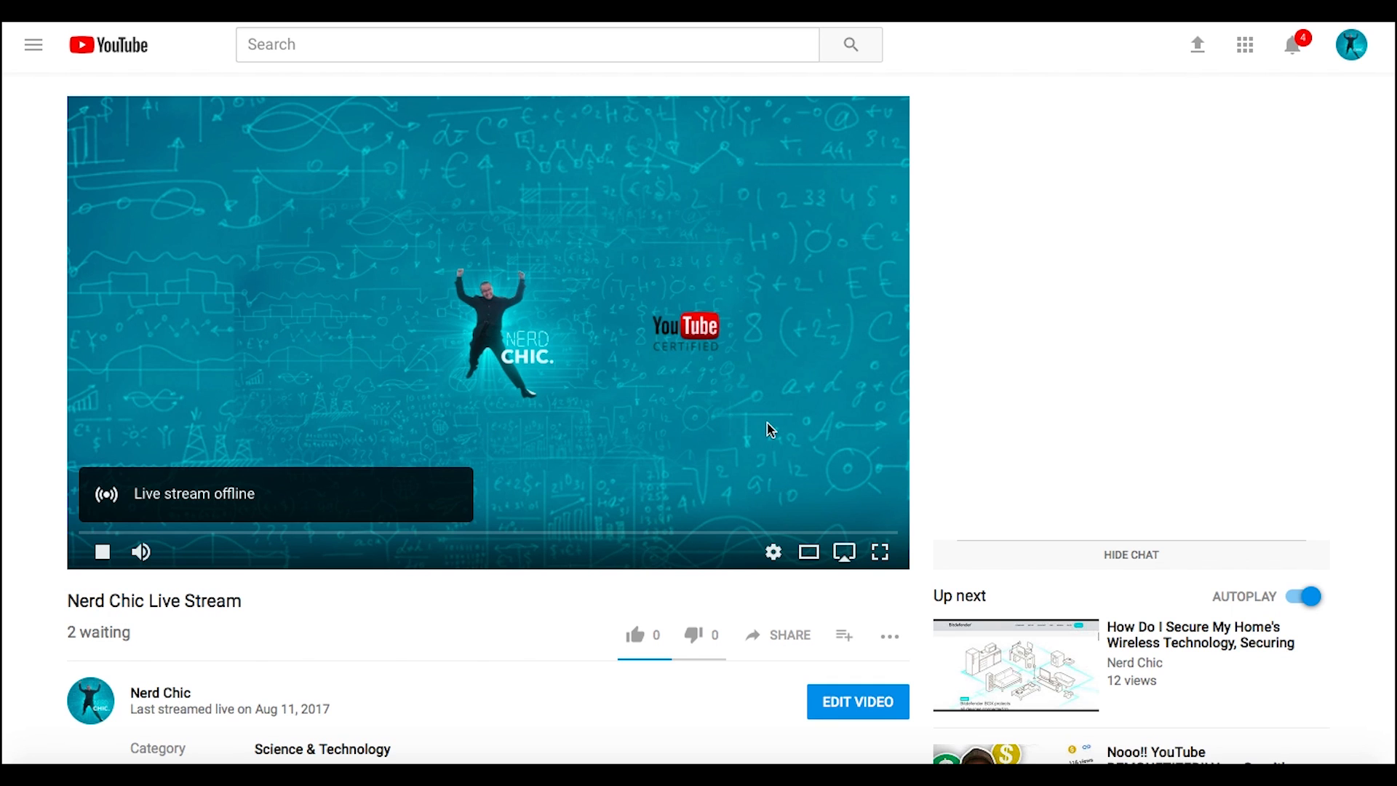
{"action": "left_click", "coordinate": [1129, 554]}
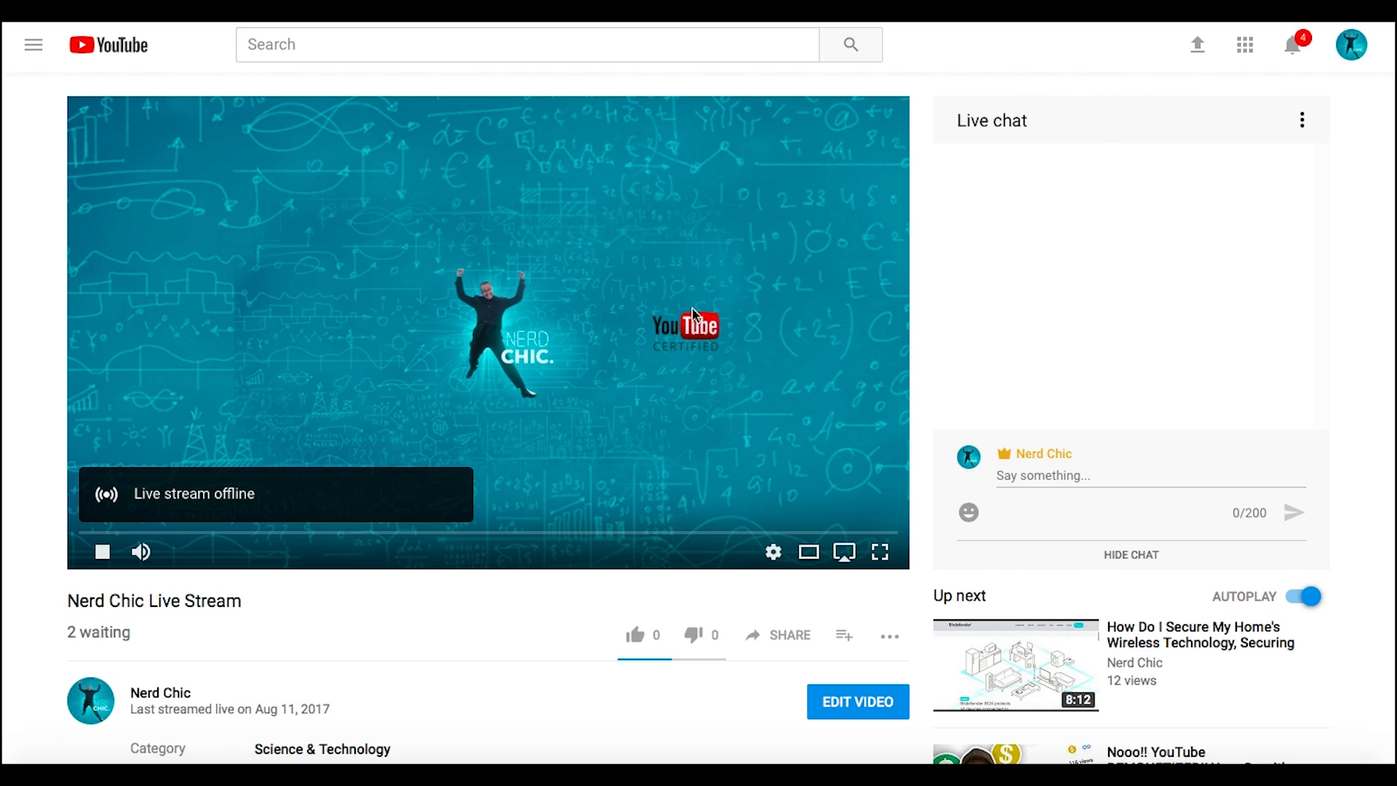
{"action": "mouse_move", "coordinate": [657, 360]}
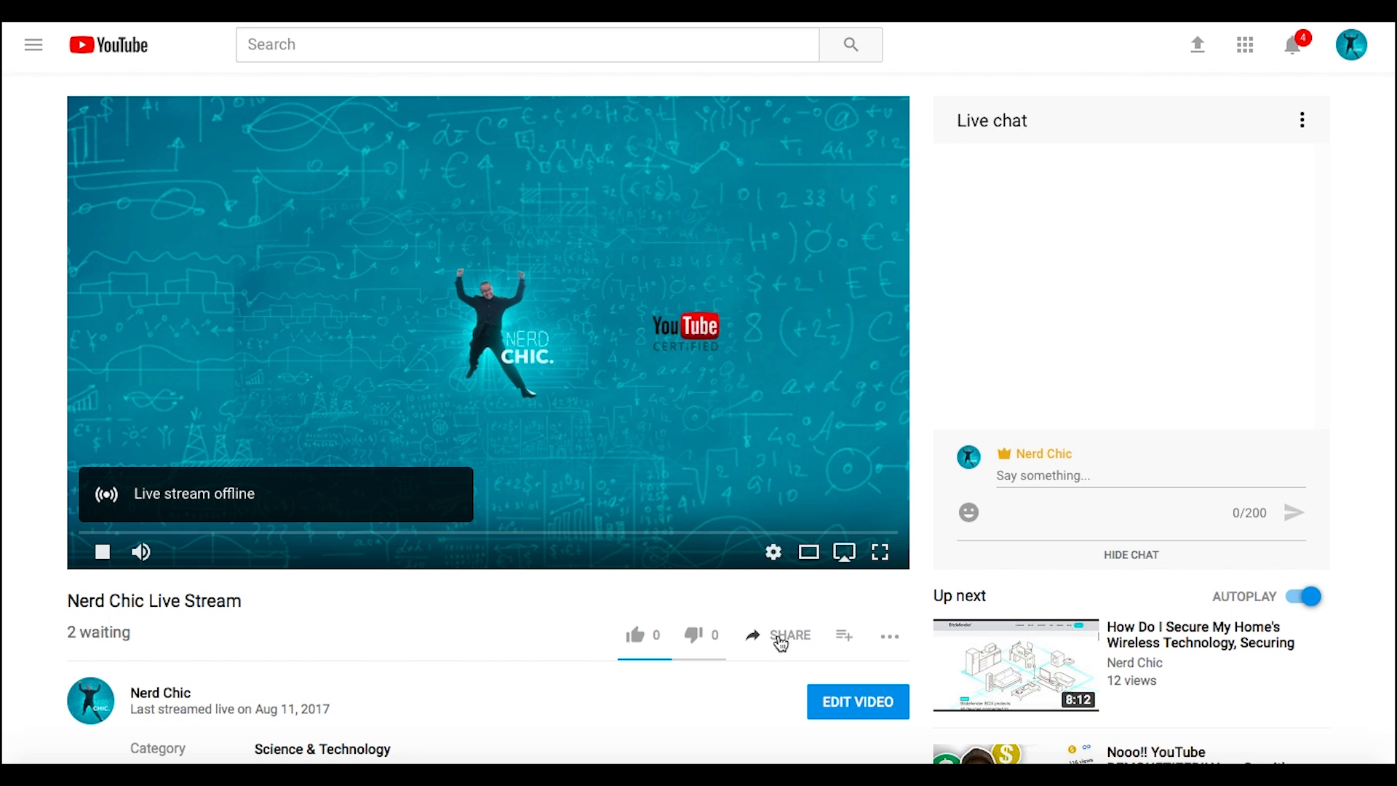
{"action": "scroll", "scroll_direction": "down", "scroll_amount": 3}
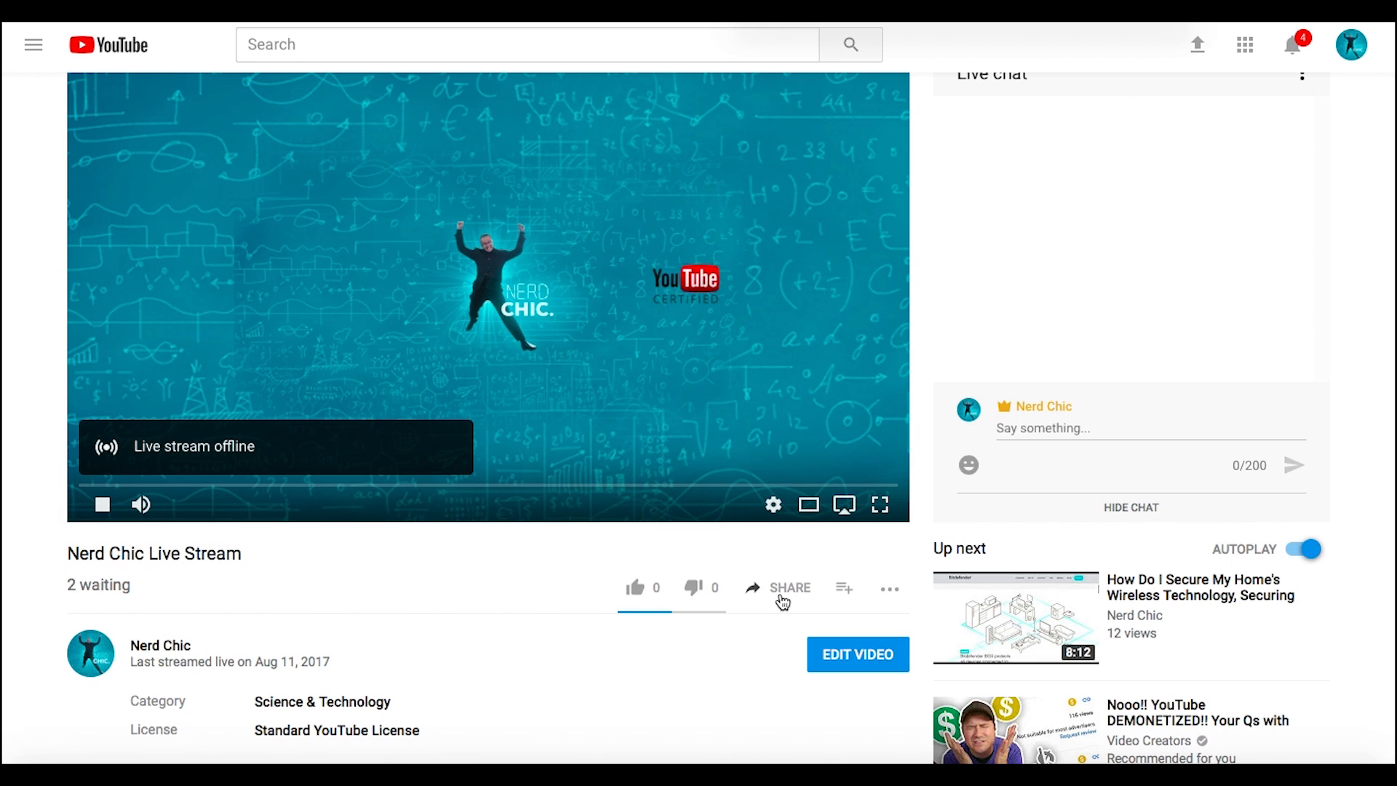
{"action": "mouse_move", "coordinate": [787, 594]}
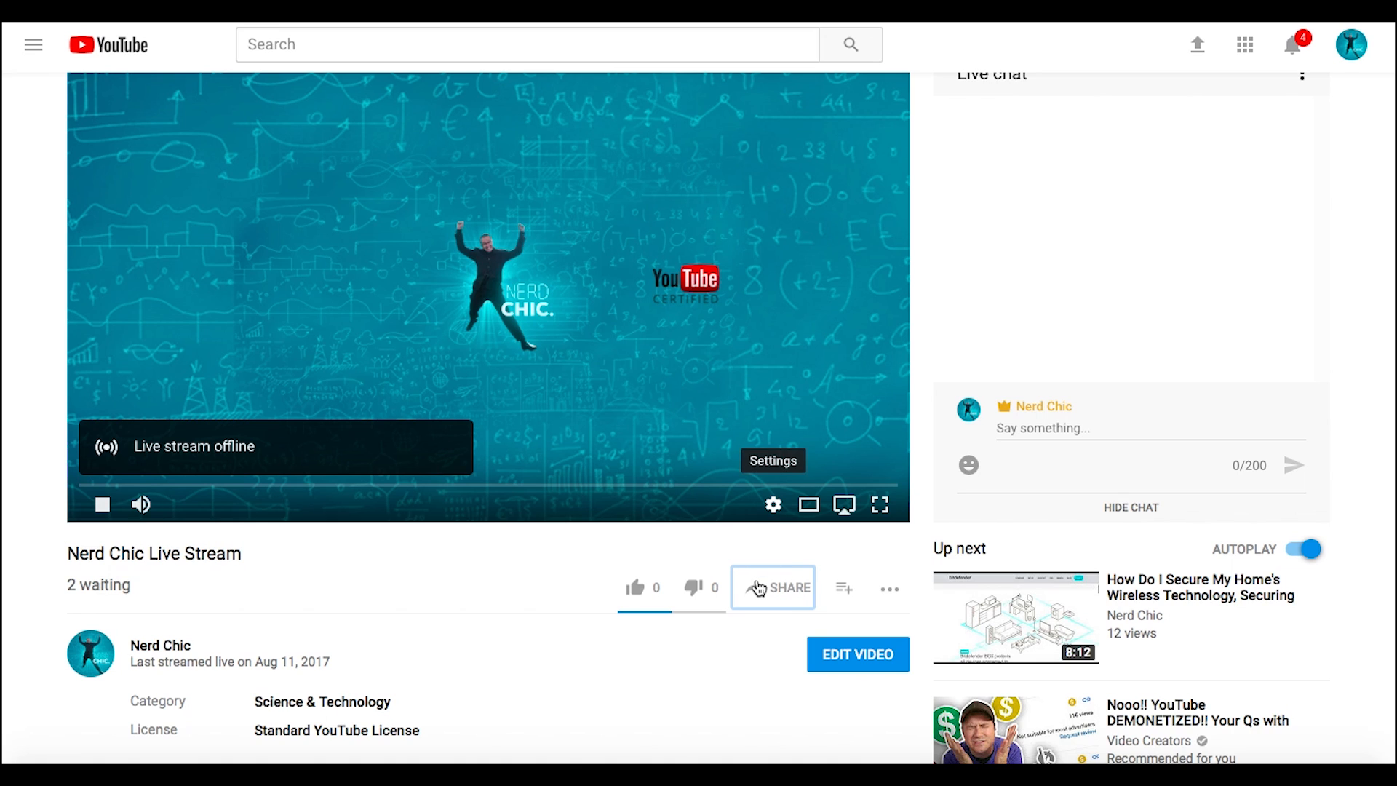
{"action": "left_click", "coordinate": [773, 587]}
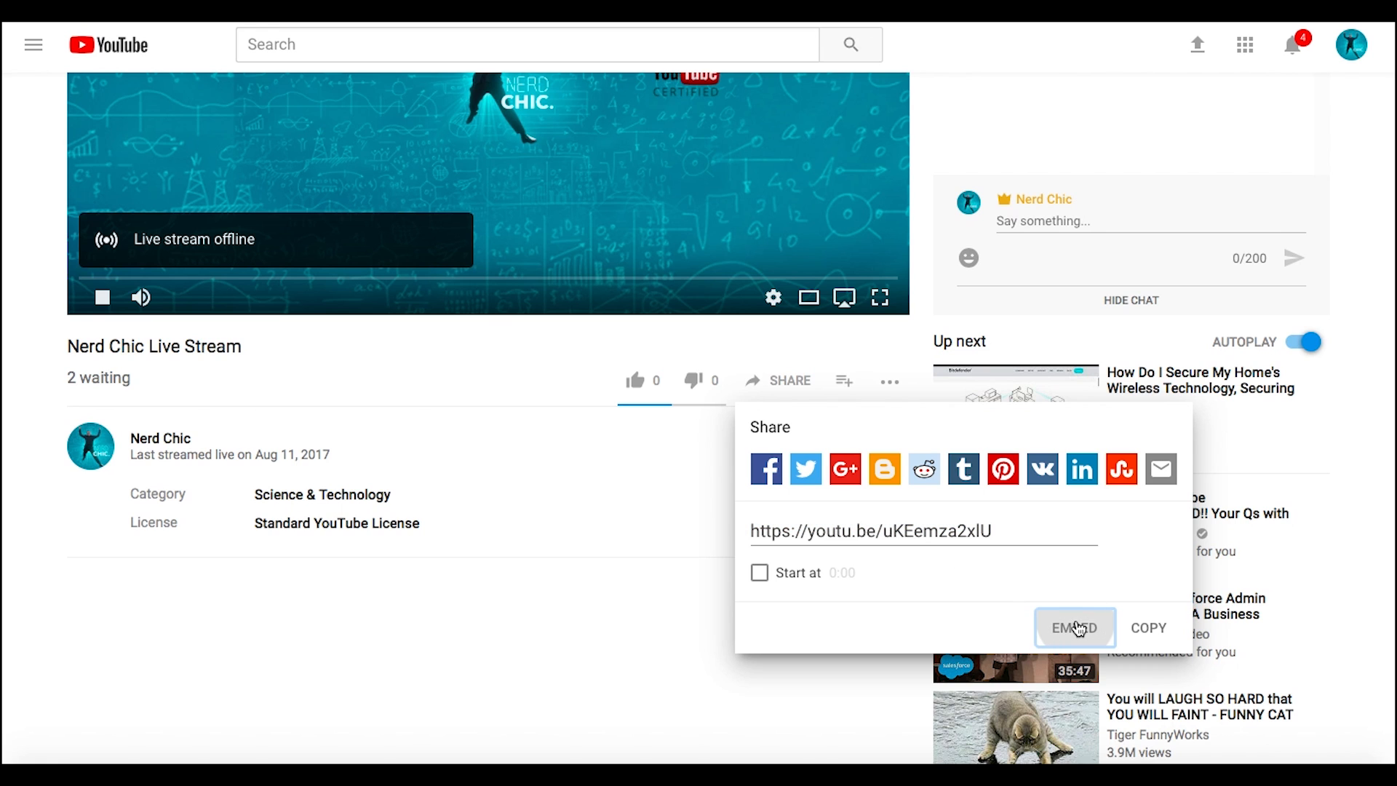
{"action": "left_click", "coordinate": [1074, 628]}
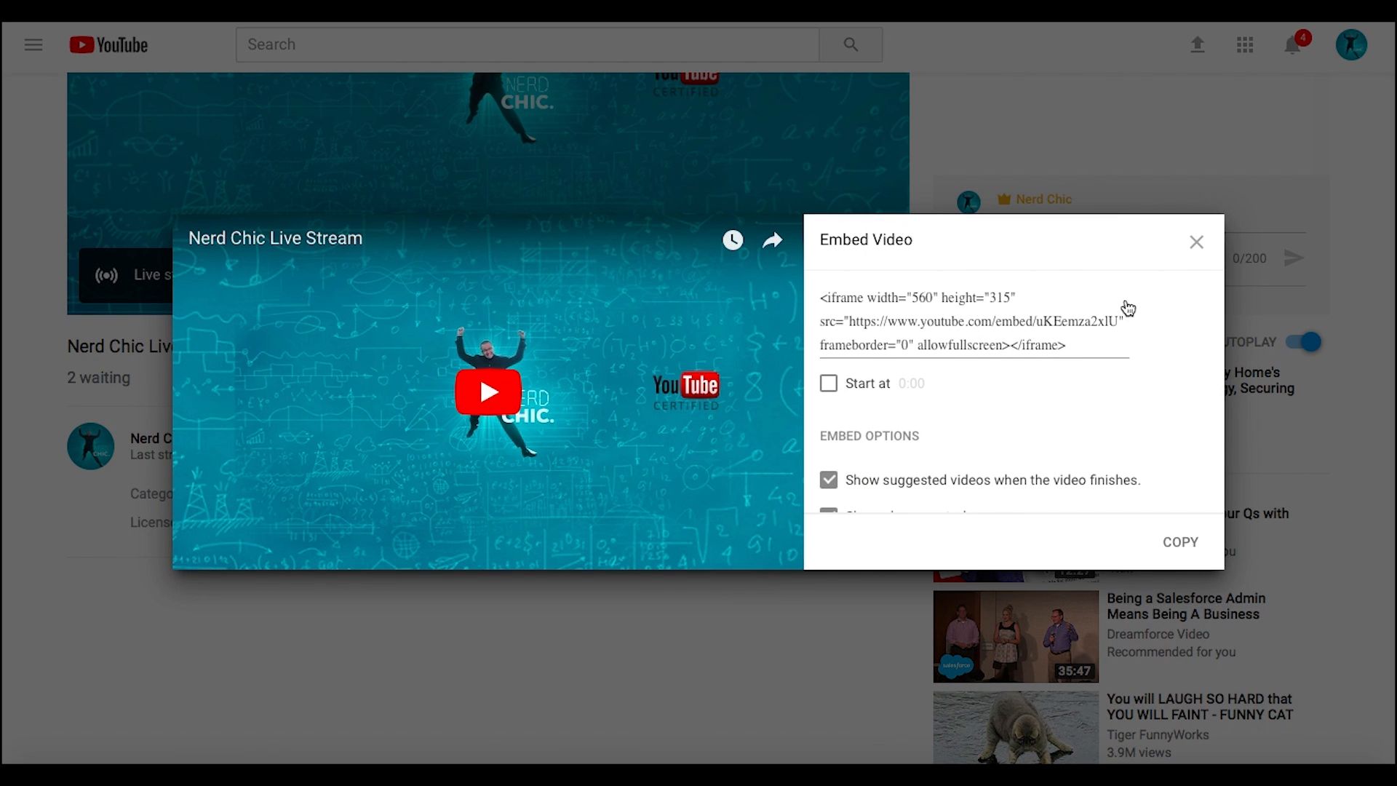
{"action": "left_click", "coordinate": [1196, 241]}
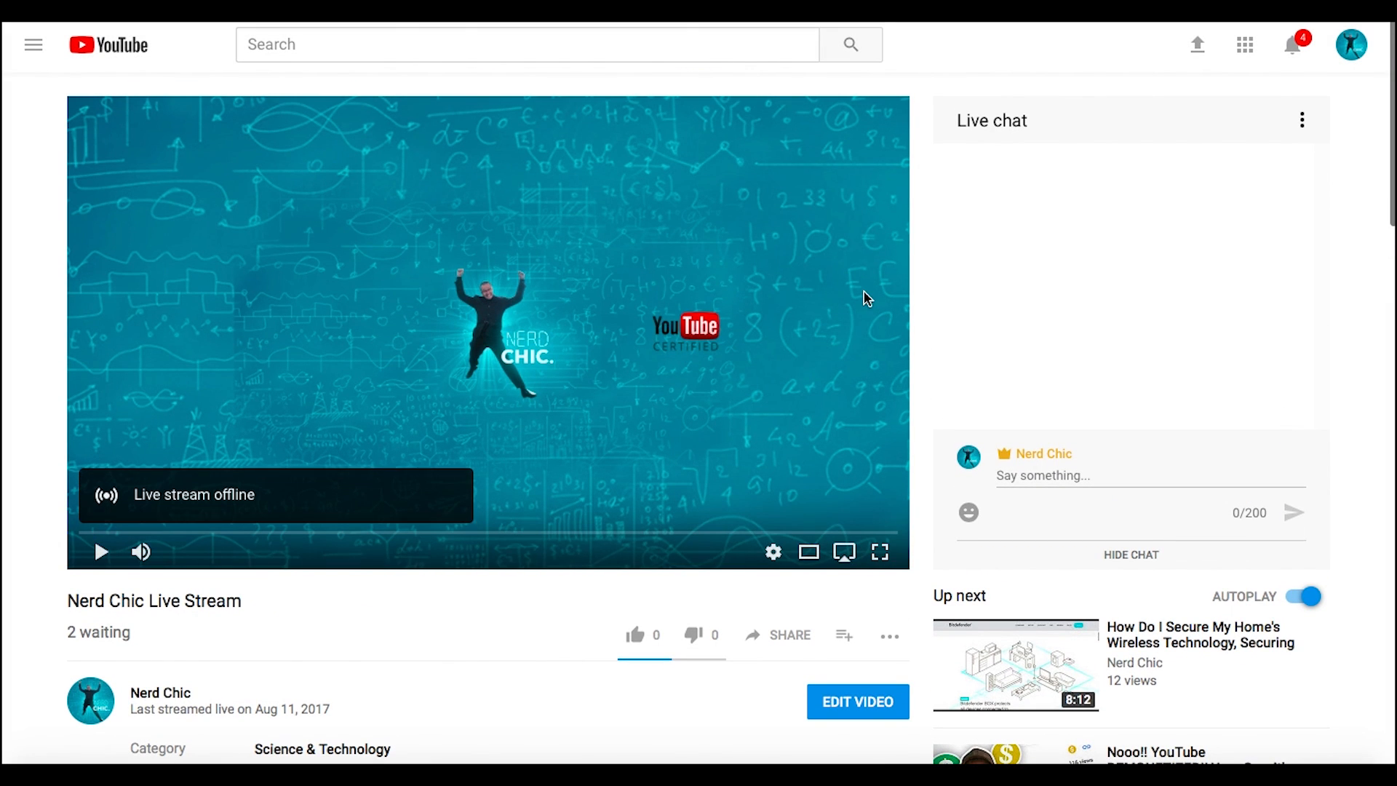
- Reopen Share and bring up the Embed code with its options visible
{"action": "scroll", "scroll_direction": "down", "scroll_amount": 3}
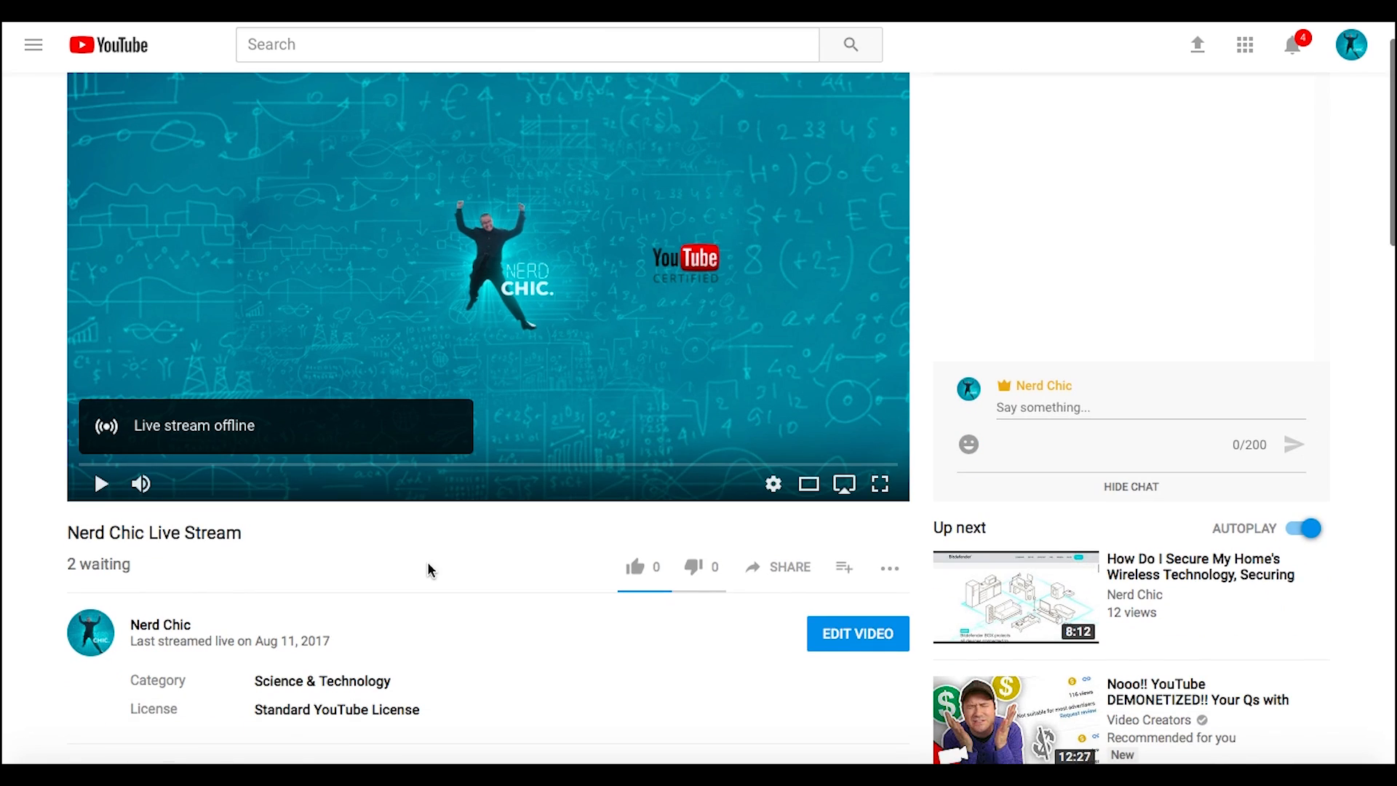
{"action": "left_click", "coordinate": [787, 568]}
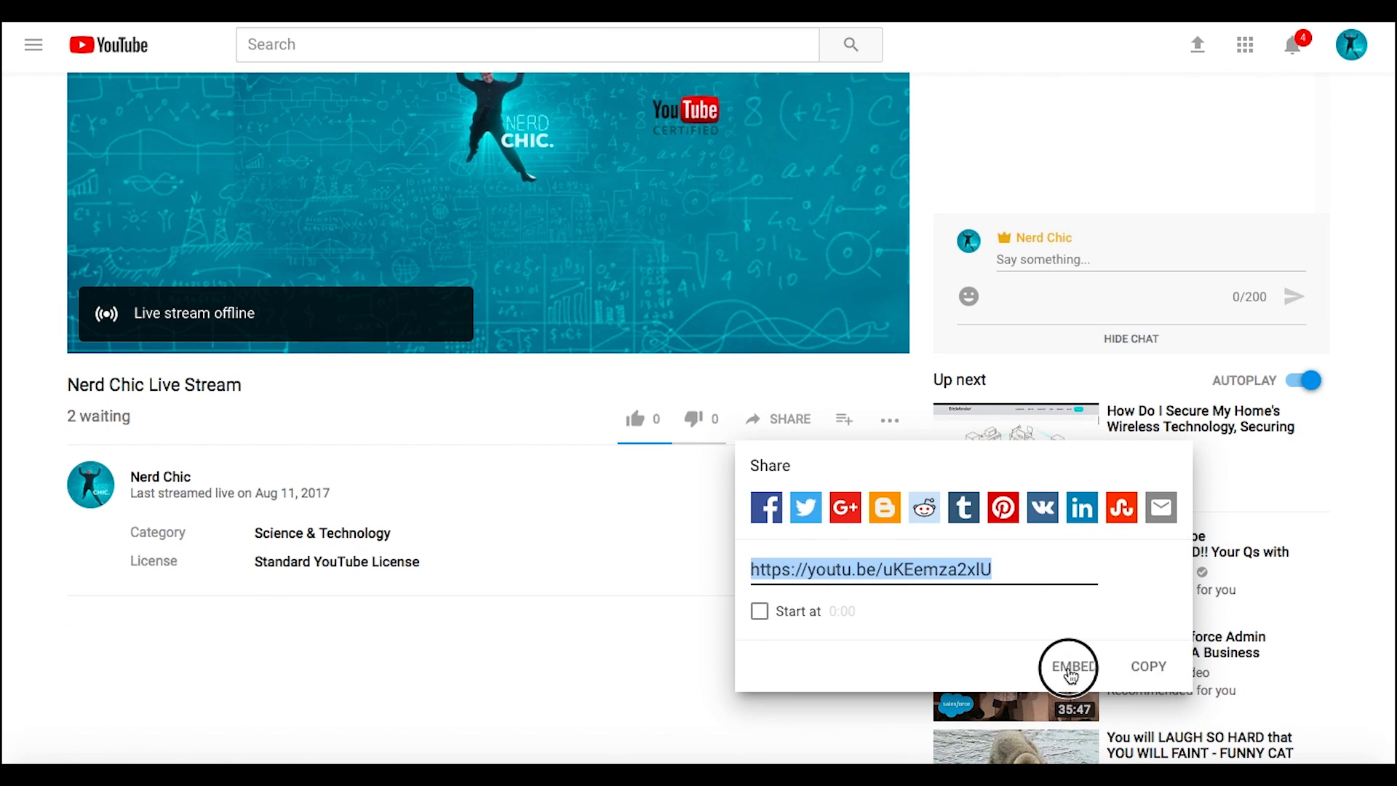
{"action": "left_click", "coordinate": [1068, 667]}
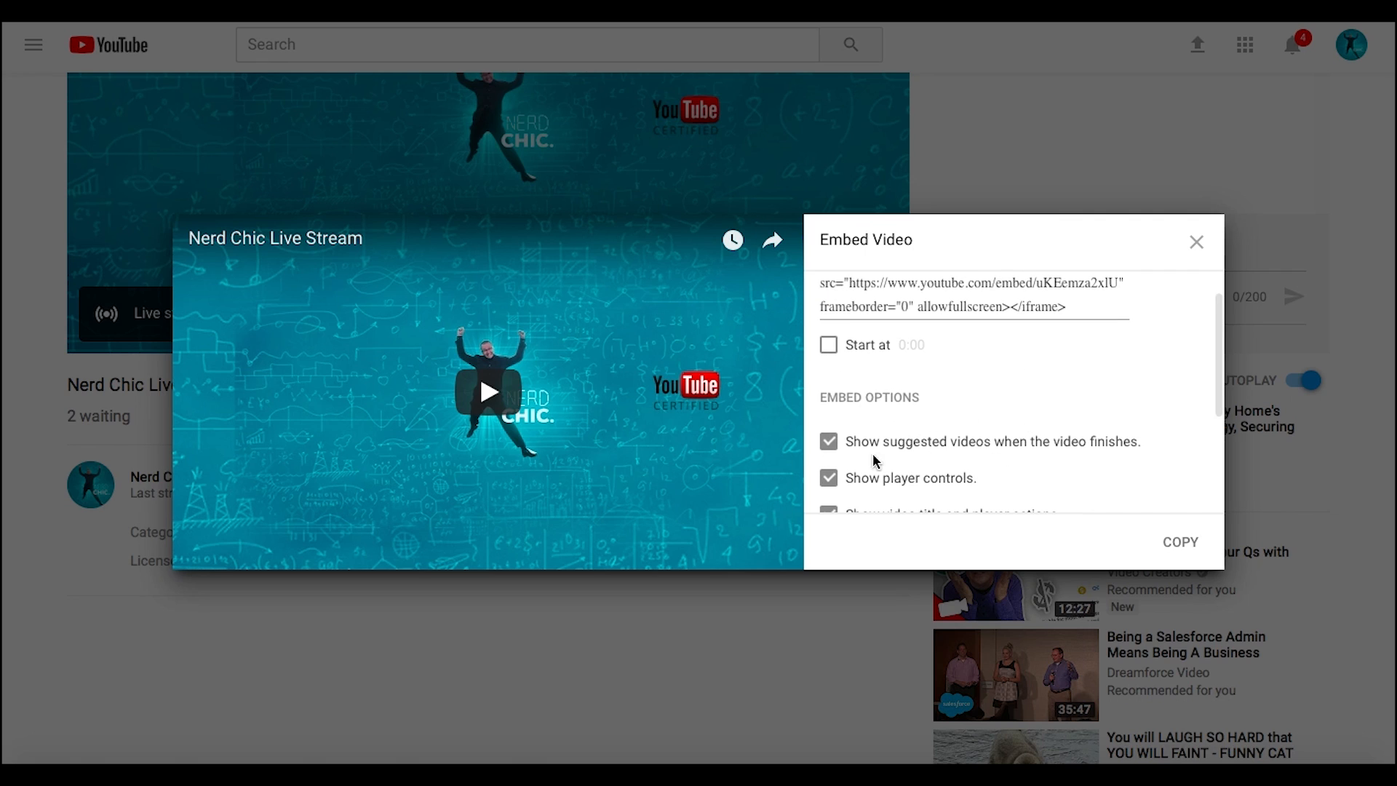
{"action": "scroll", "scroll_direction": "down", "scroll_amount": 3}
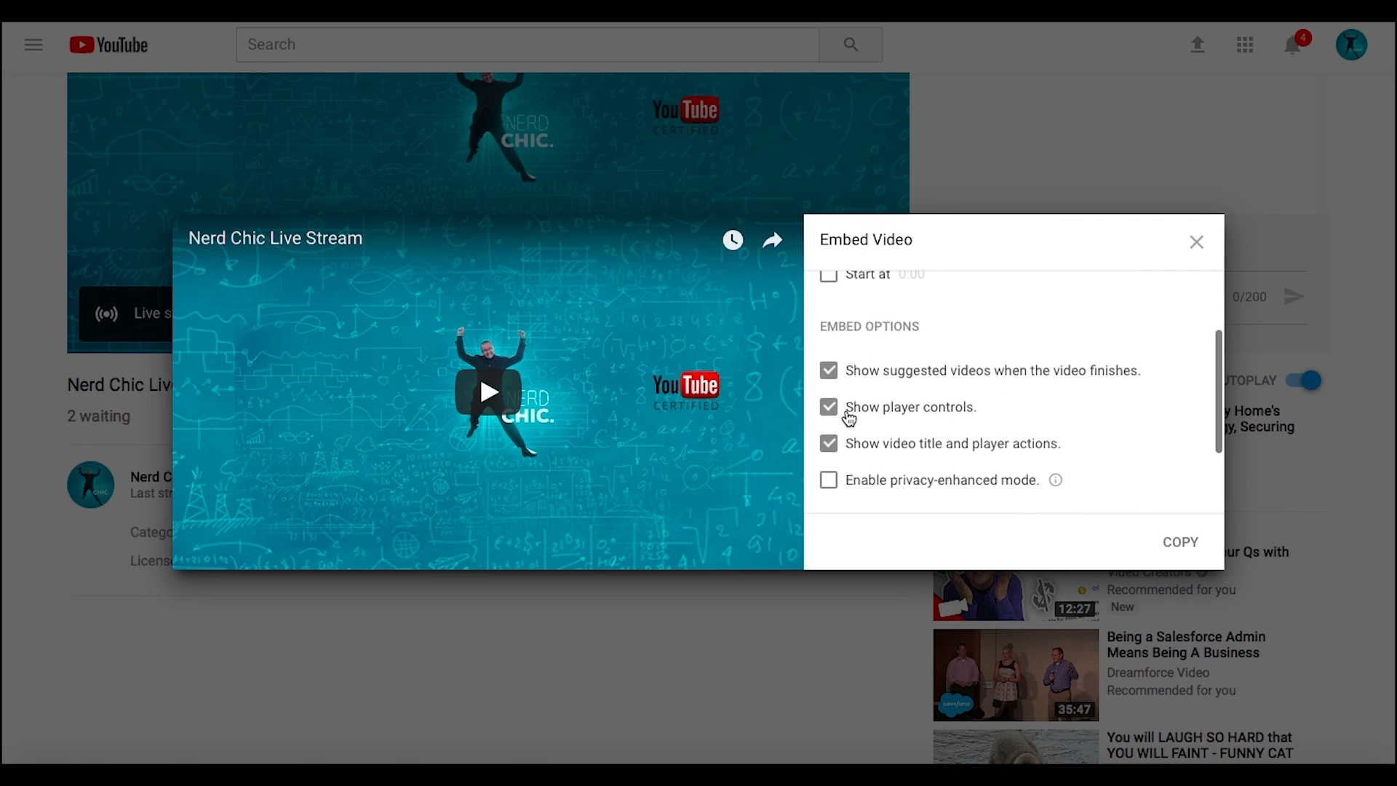
{"action": "mouse_move", "coordinate": [1030, 447]}
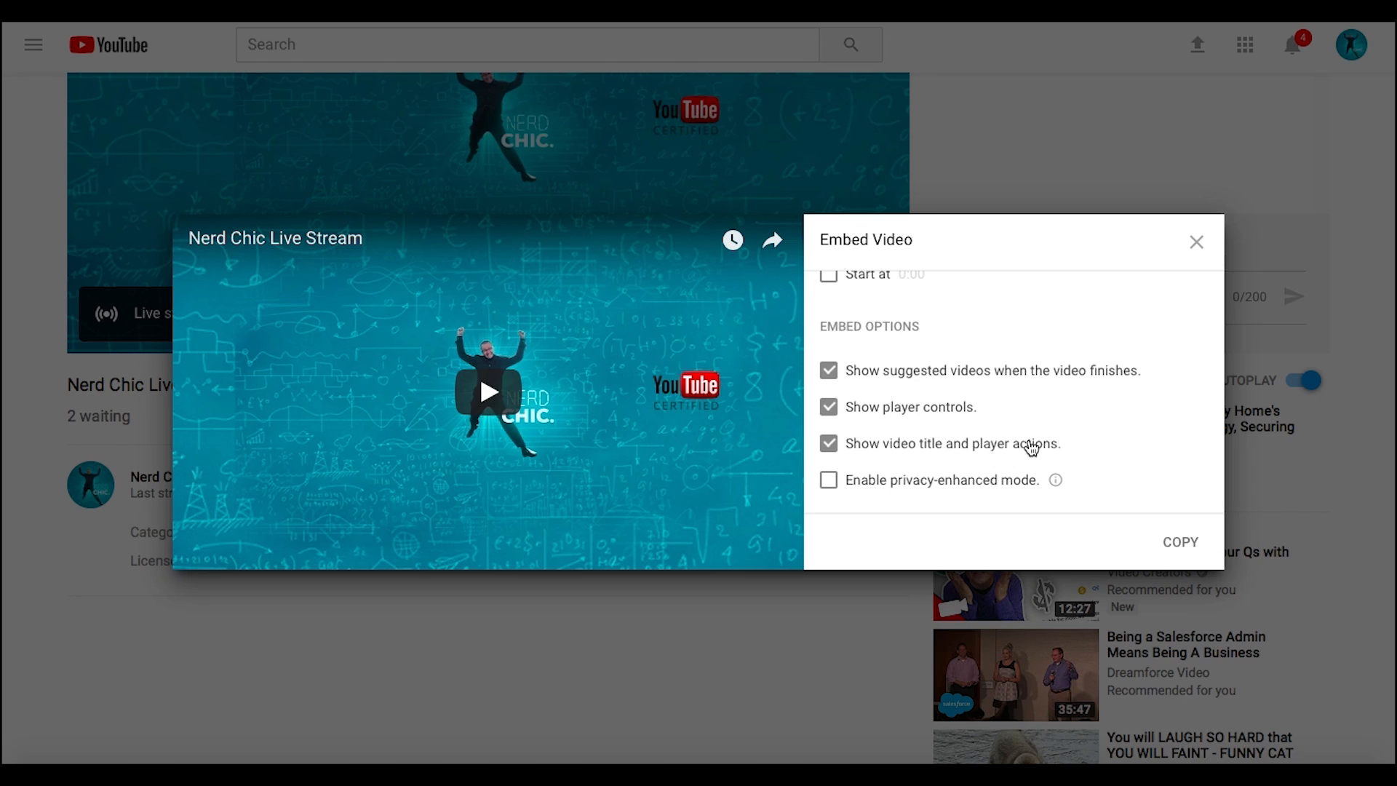
{"action": "mouse_move", "coordinate": [966, 432]}
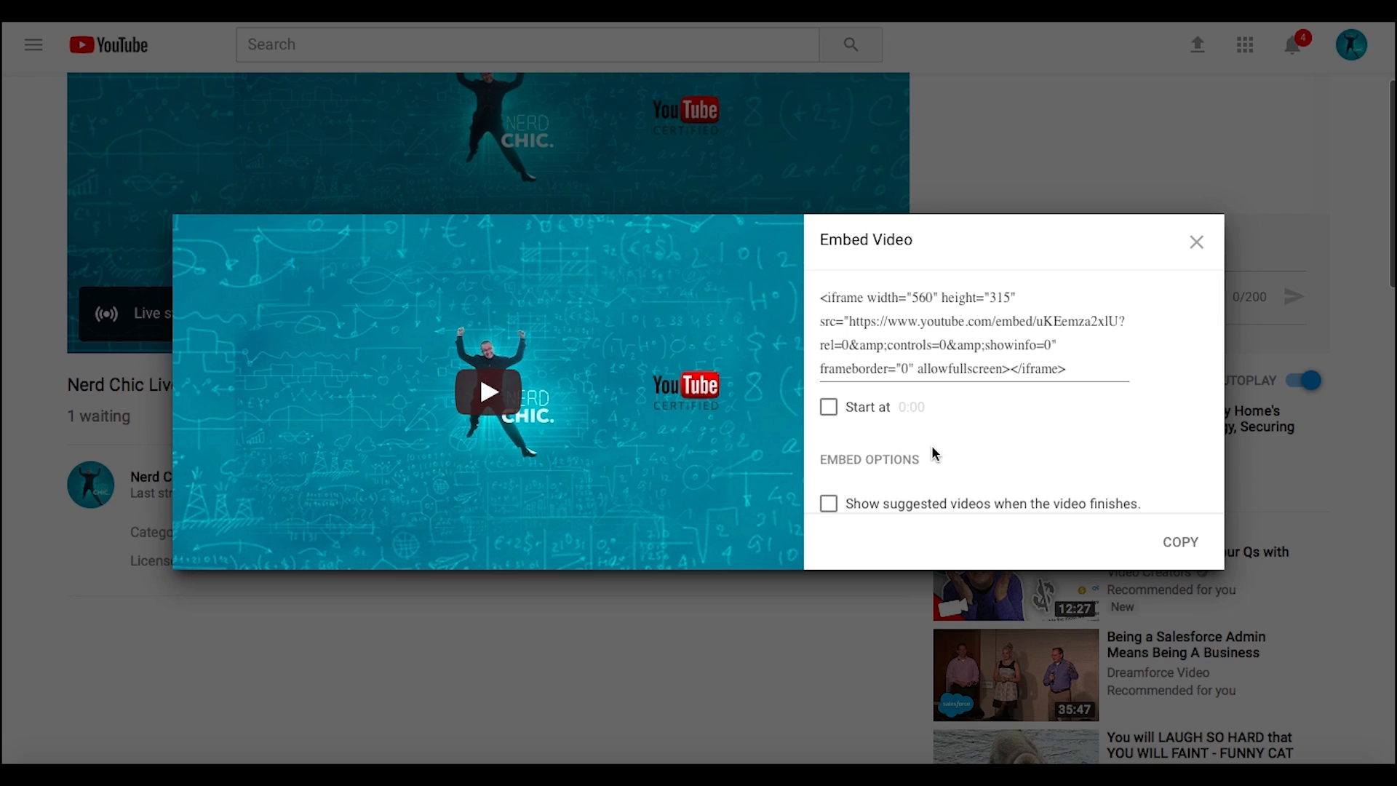
{"action": "mouse_move", "coordinate": [1000, 439]}
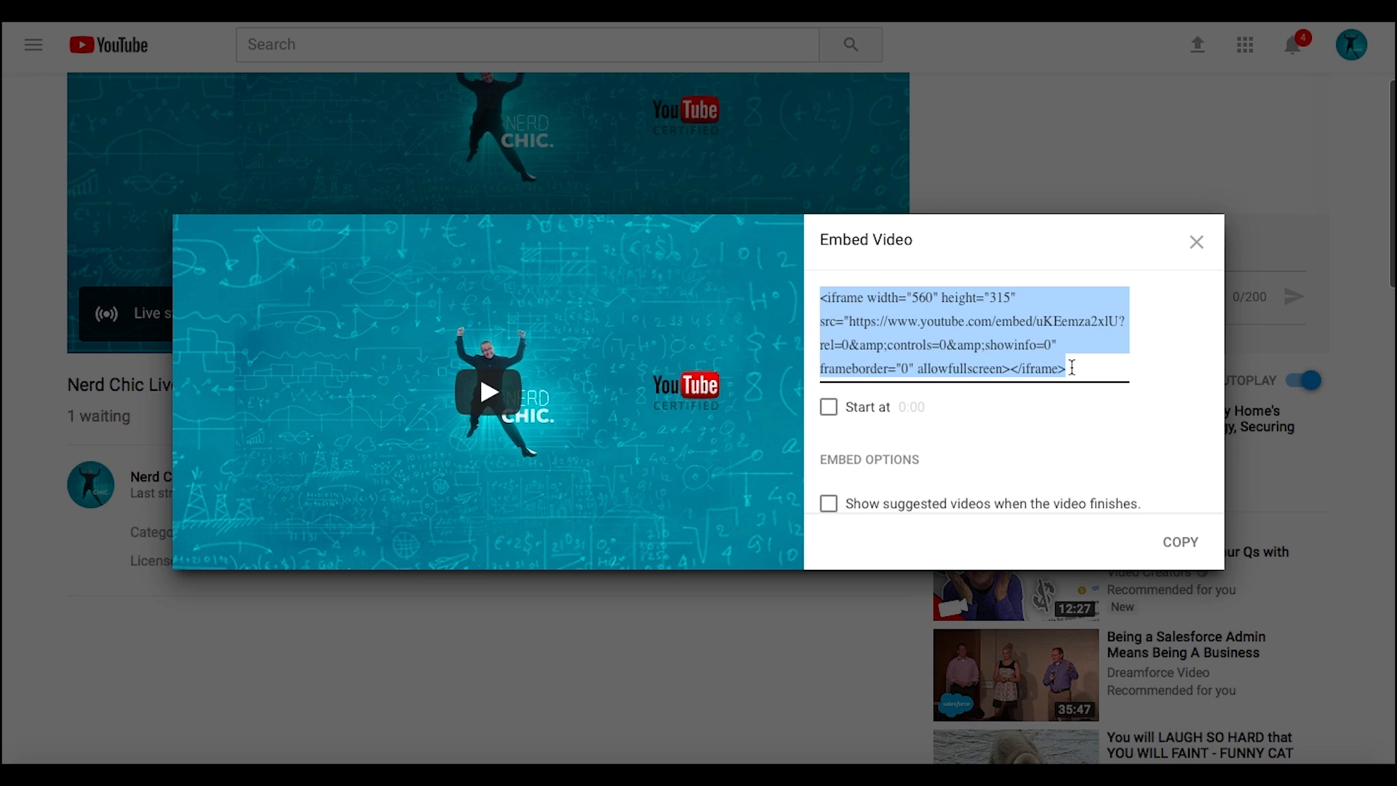
{"action": "mouse_move", "coordinate": [1056, 105]}
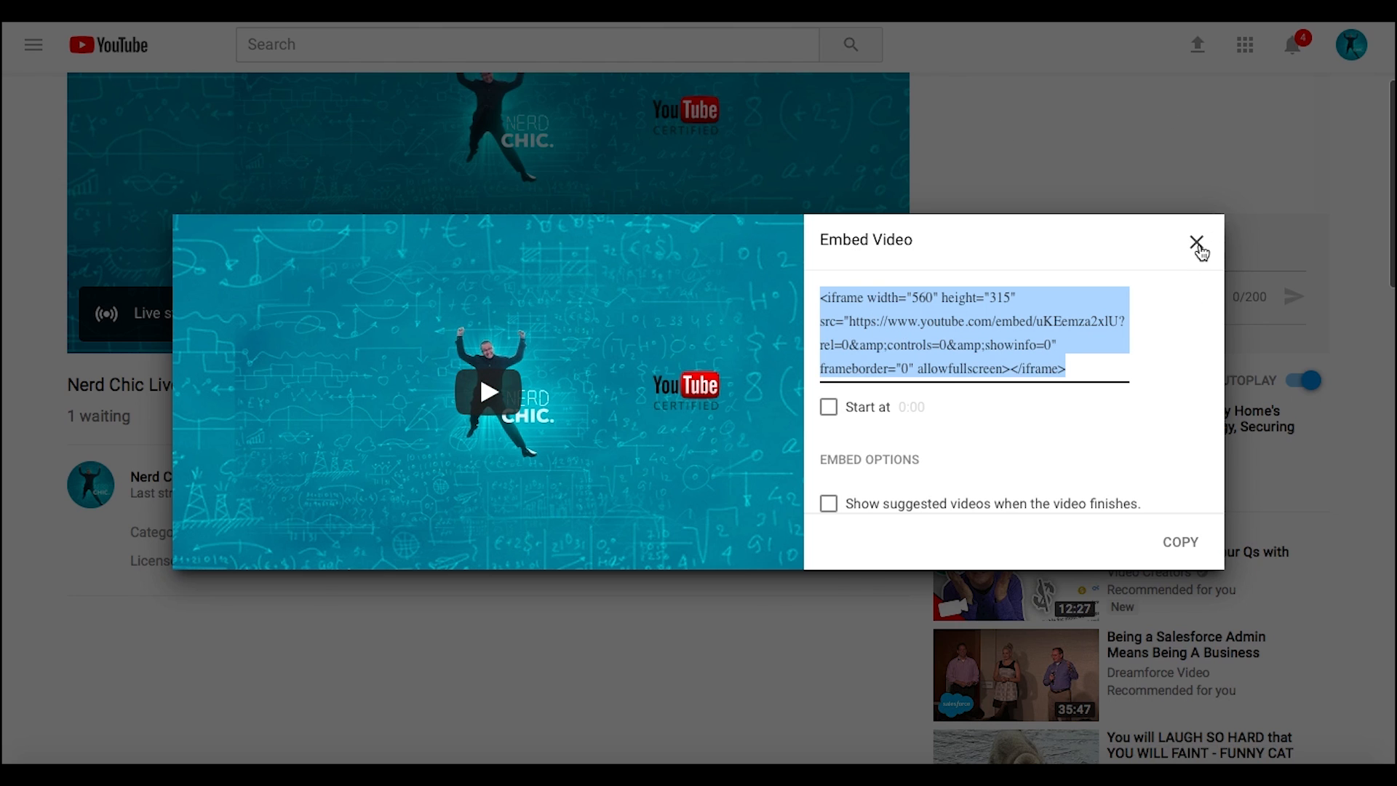
- Close the Embed Video dialog to return to the stream's watch page
{"action": "left_click", "coordinate": [1196, 243]}
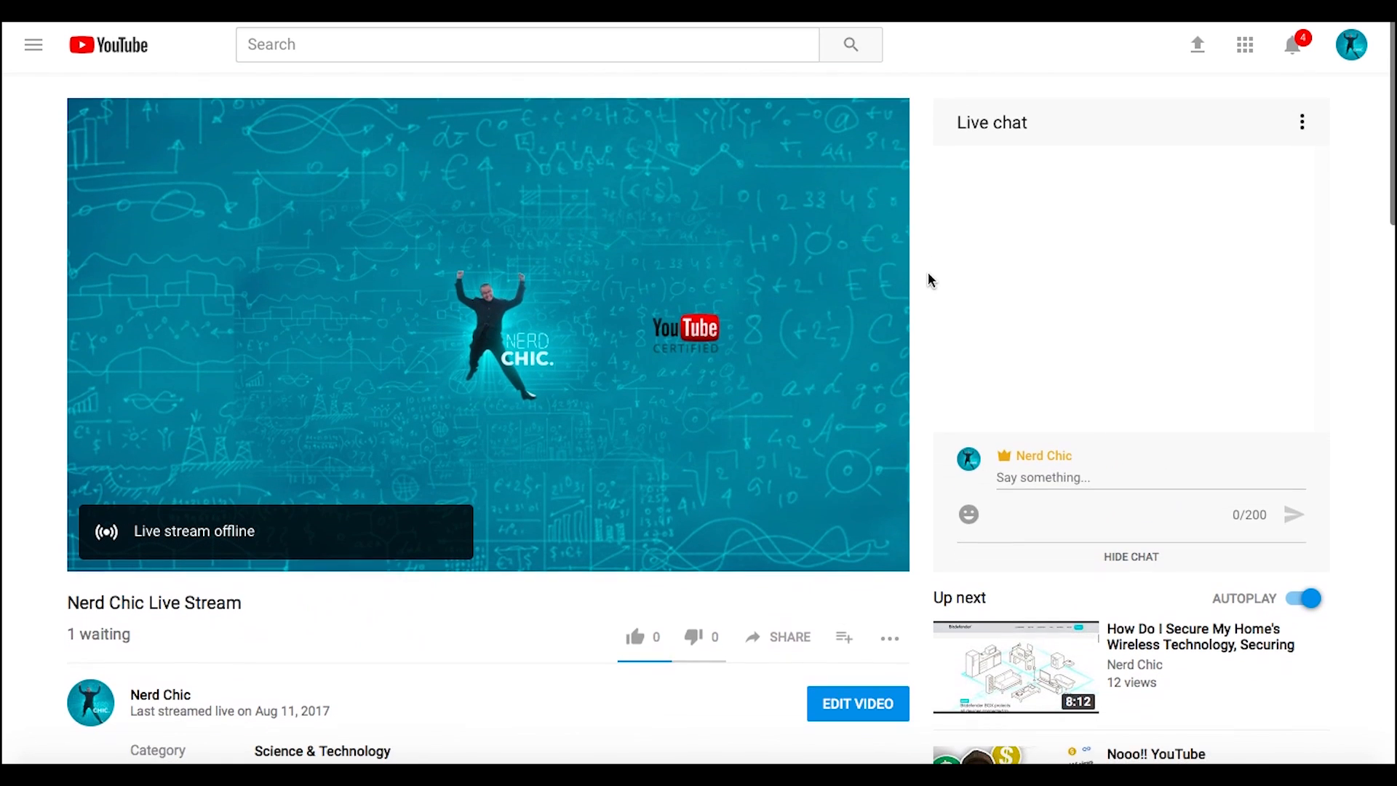